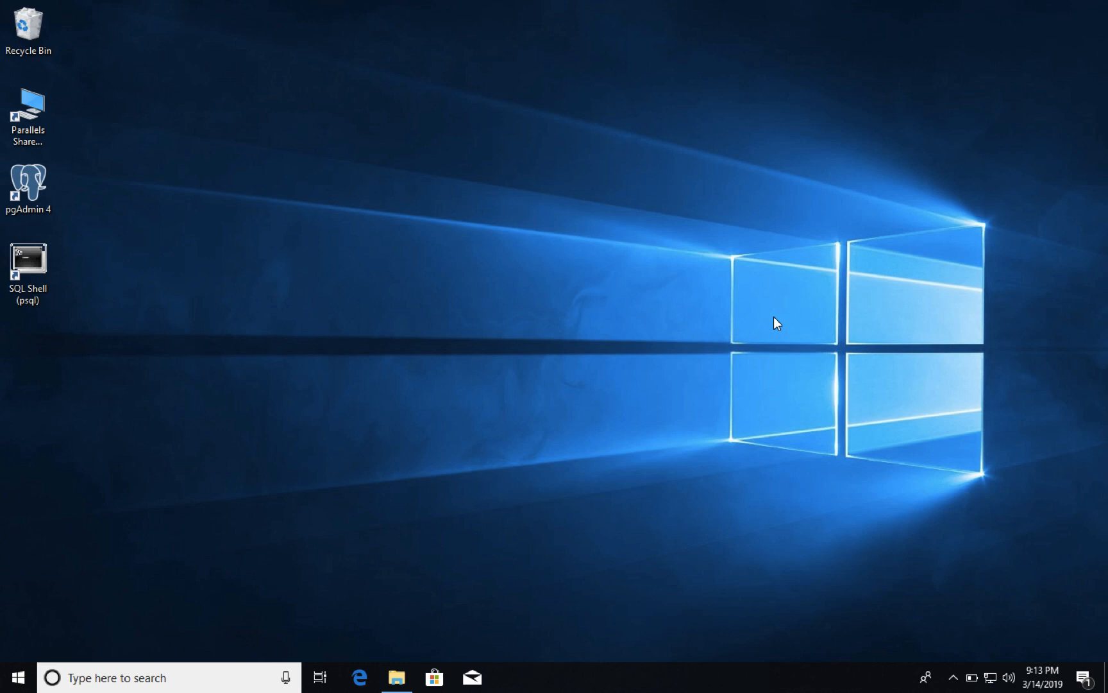
pyautogui.moveTo(173, 312)
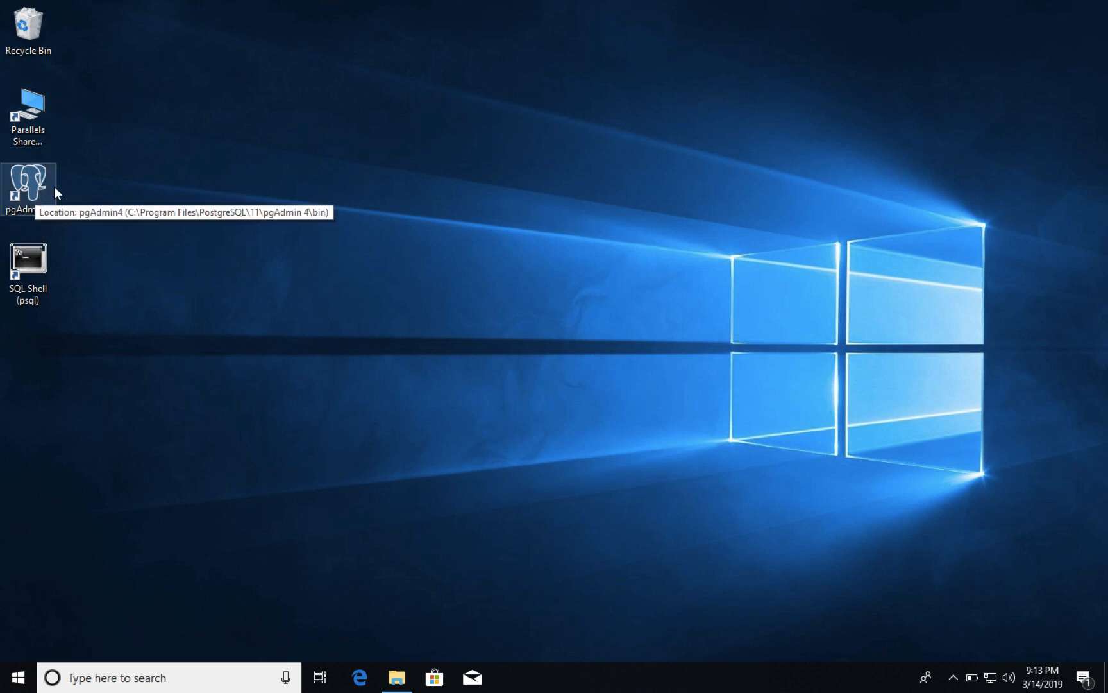
pyautogui.moveTo(96, 313)
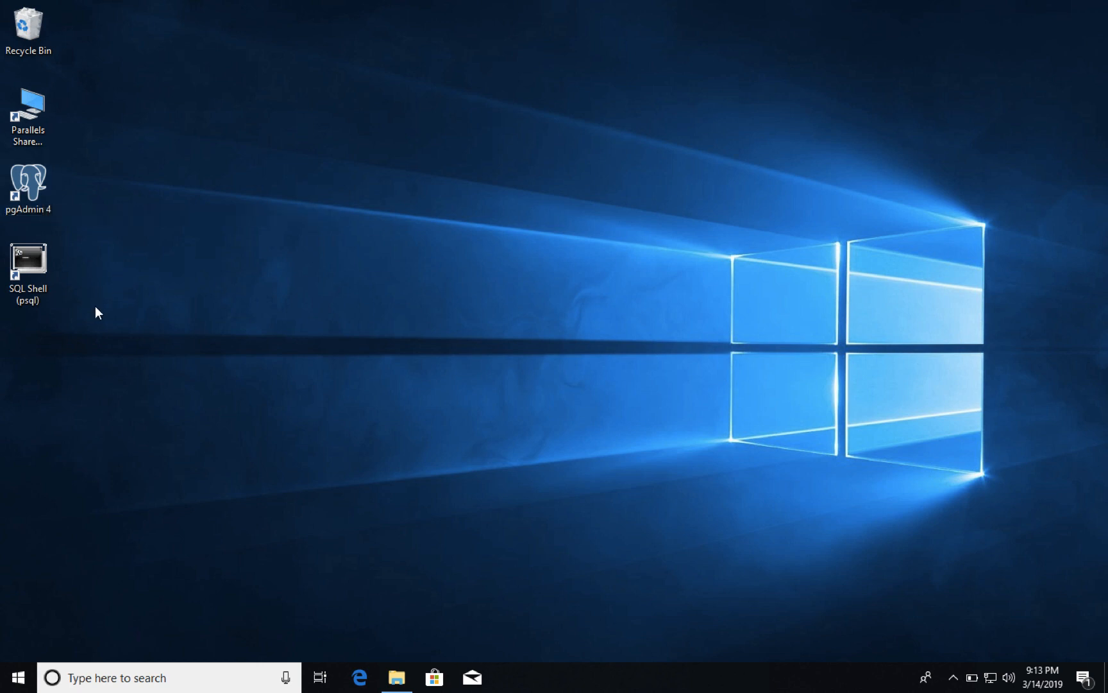
pyautogui.moveTo(96, 330)
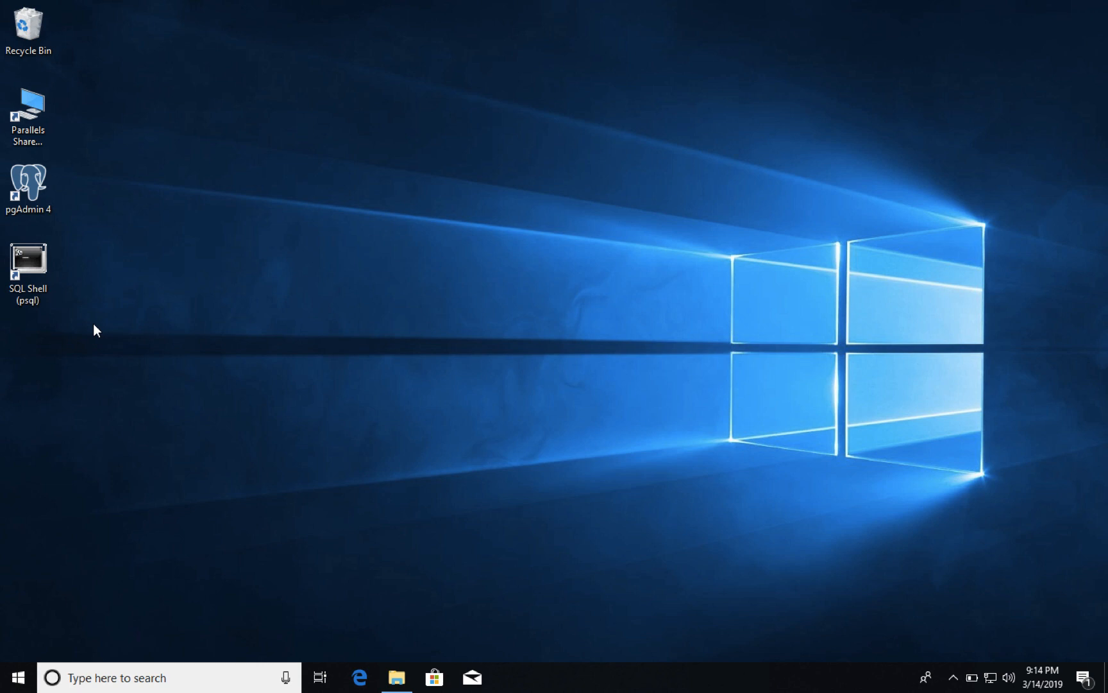
pyautogui.moveTo(221, 294)
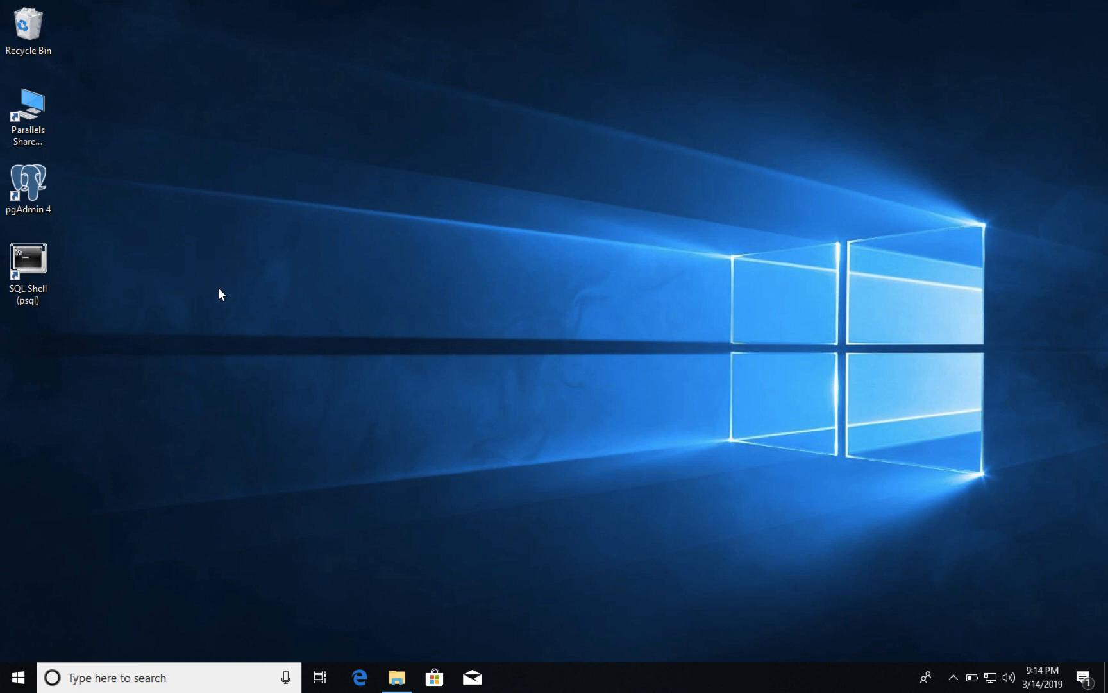
pyautogui.moveTo(376, 363)
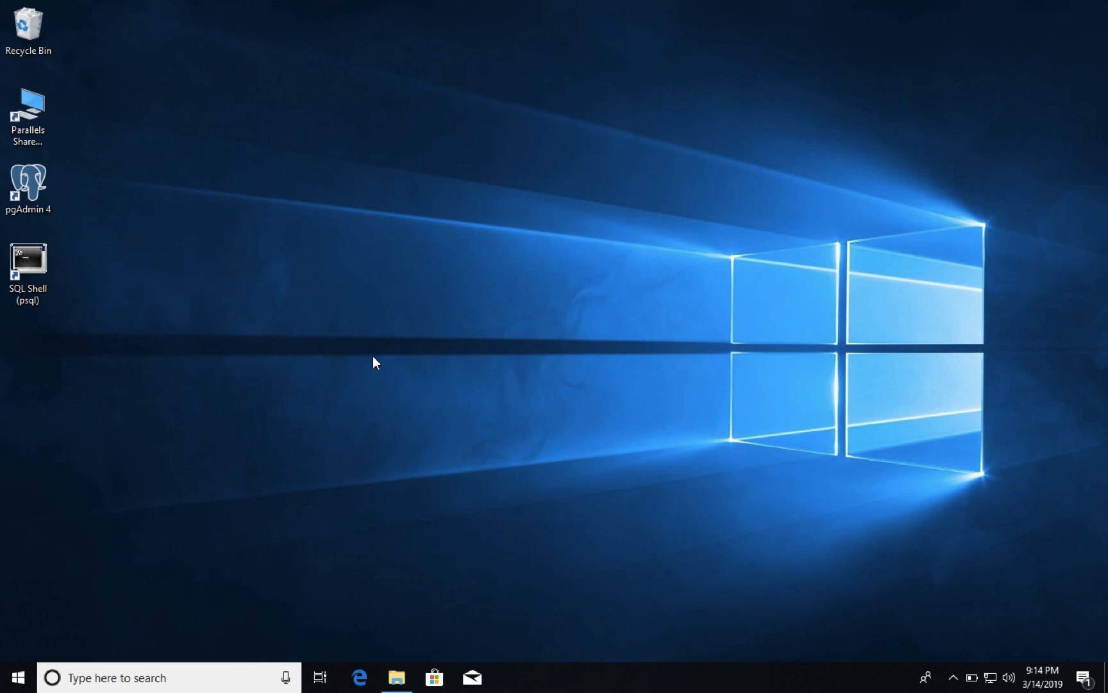
# Locate pgAdmin 4 and SQL Shell (psql) on the desktop and launch the psql shell.
pyautogui.click(27, 184)
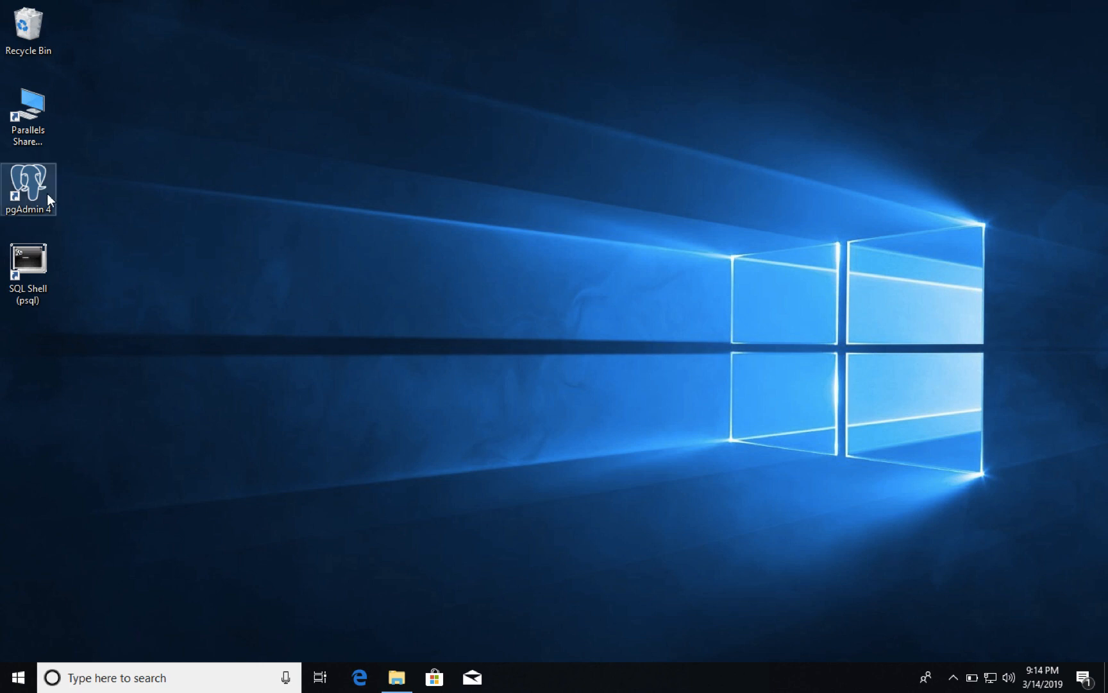
pyautogui.moveTo(29, 183)
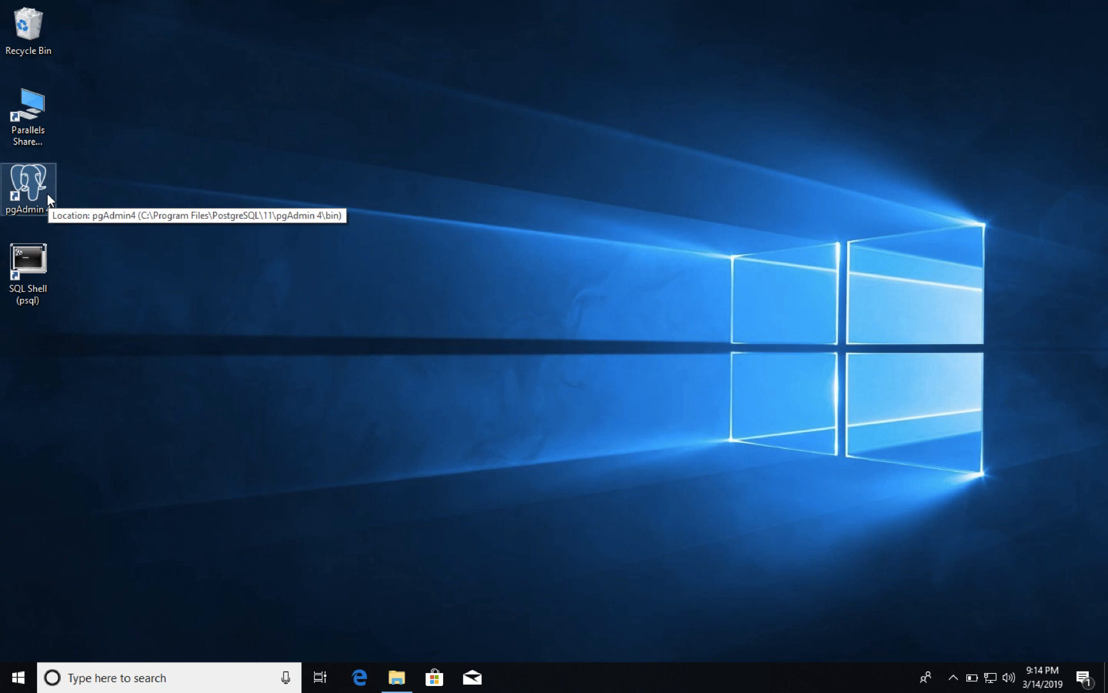
pyautogui.moveTo(103, 234)
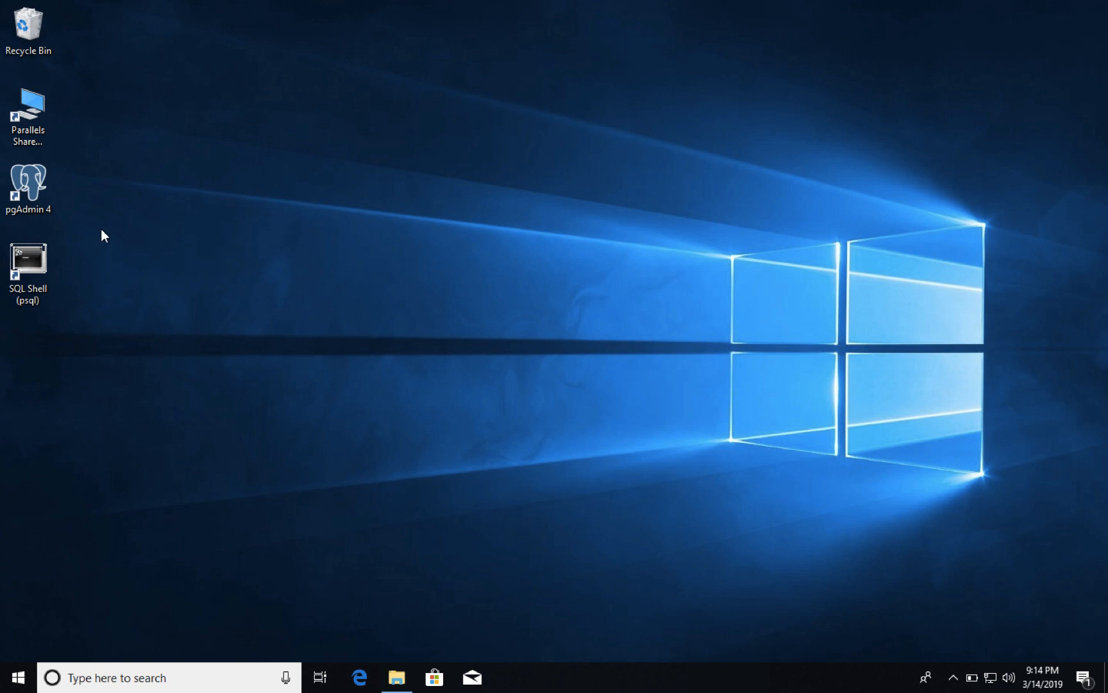
pyautogui.moveTo(78, 275)
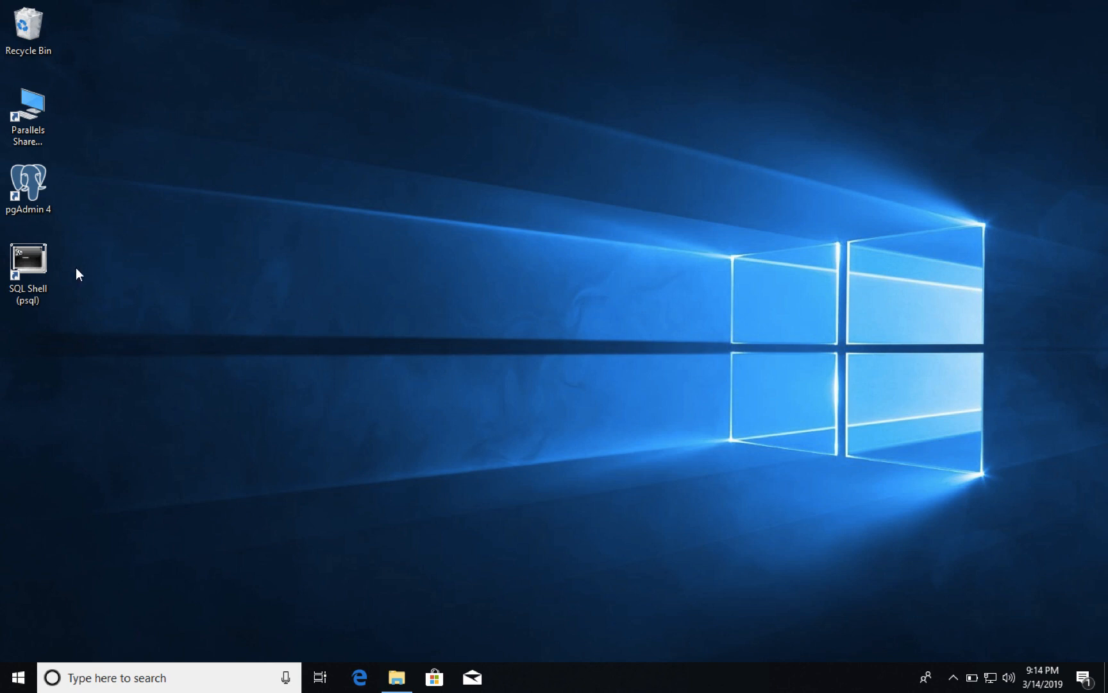
pyautogui.click(27, 263)
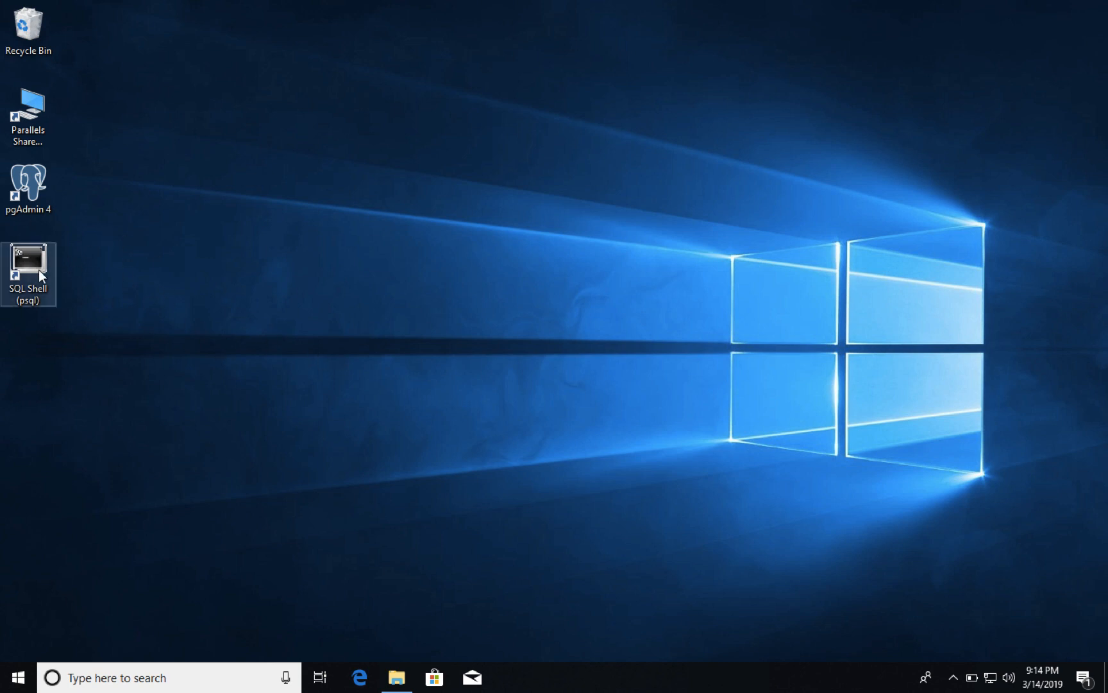
pyautogui.moveTo(28, 272)
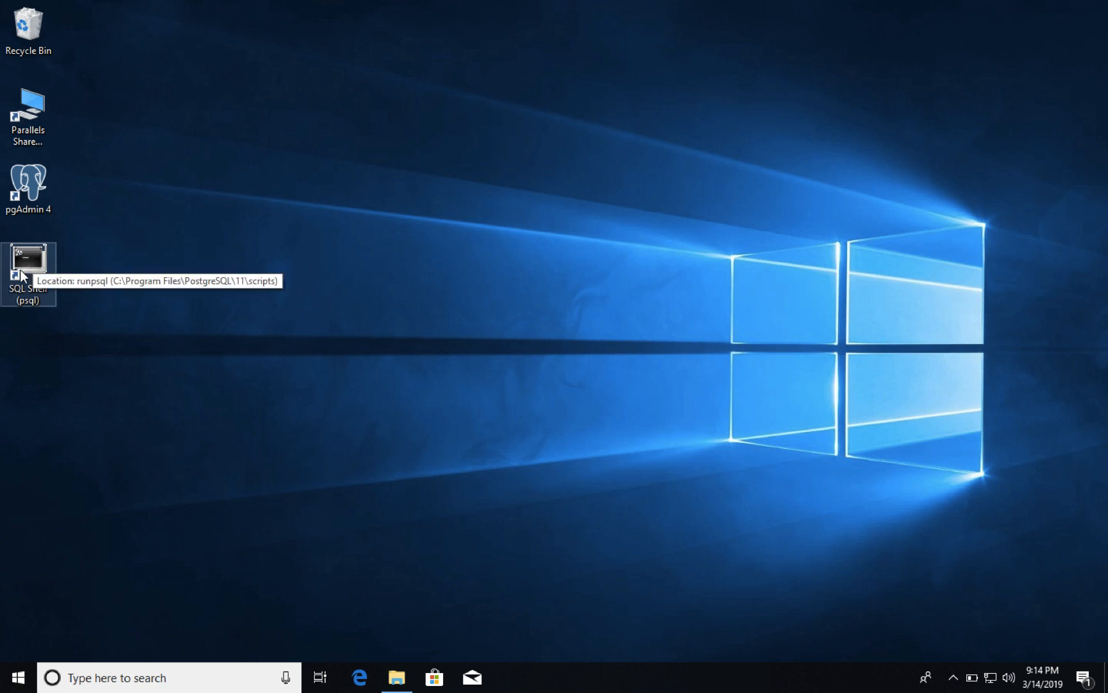
pyautogui.moveTo(33, 257)
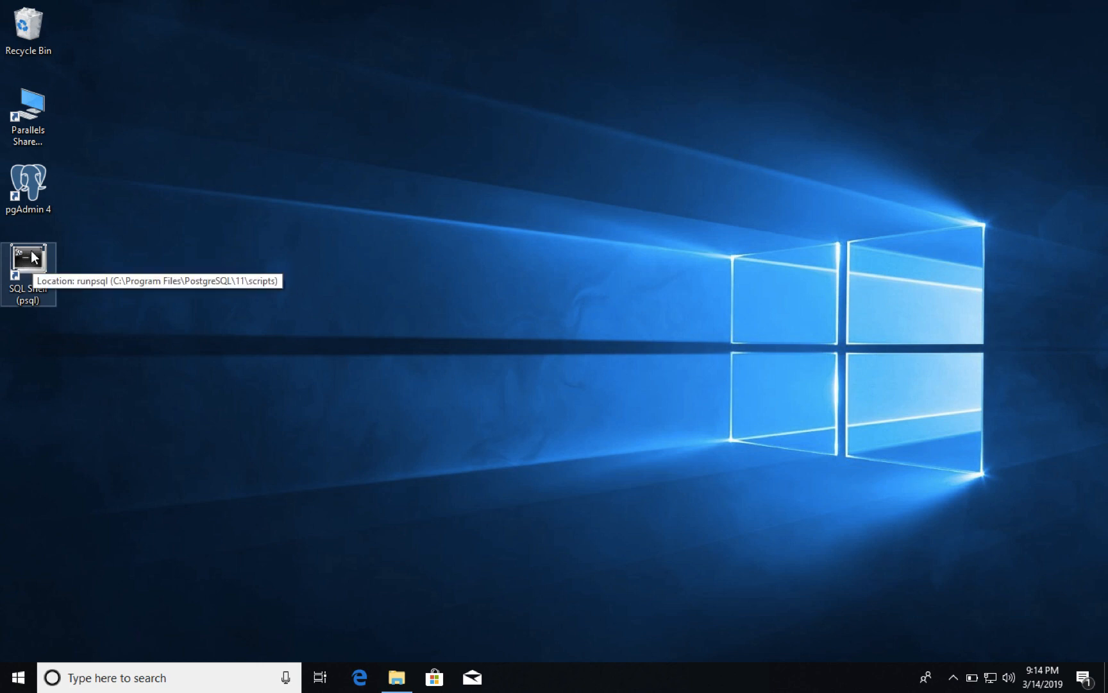
pyautogui.doubleClick(28, 258)
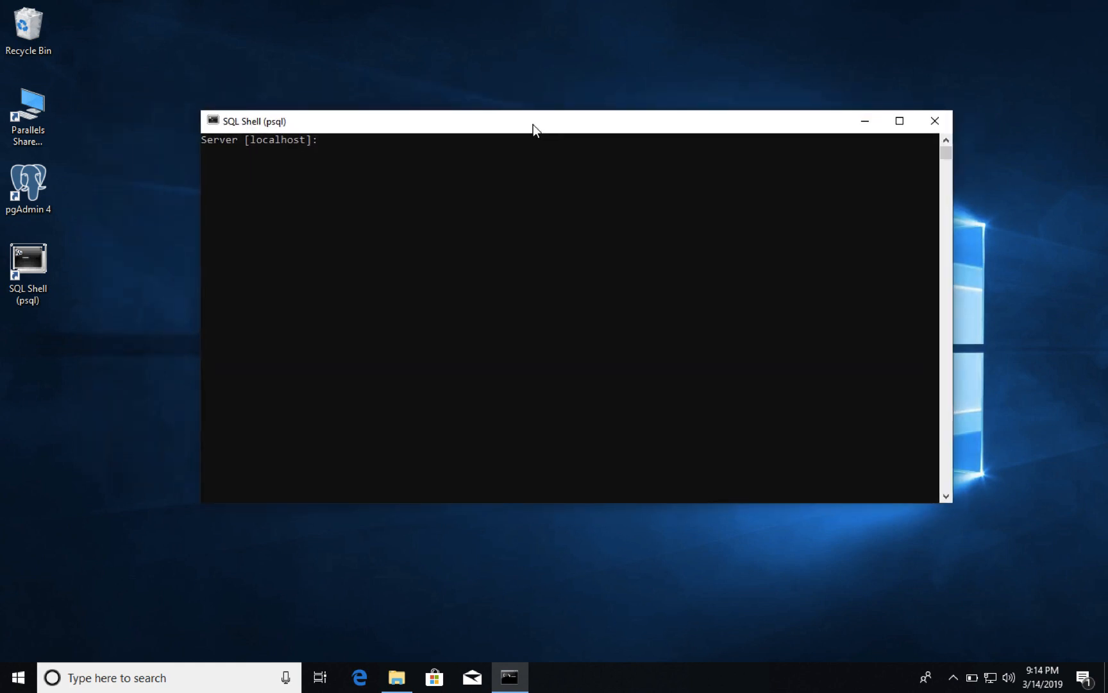
pyautogui.moveTo(340, 172)
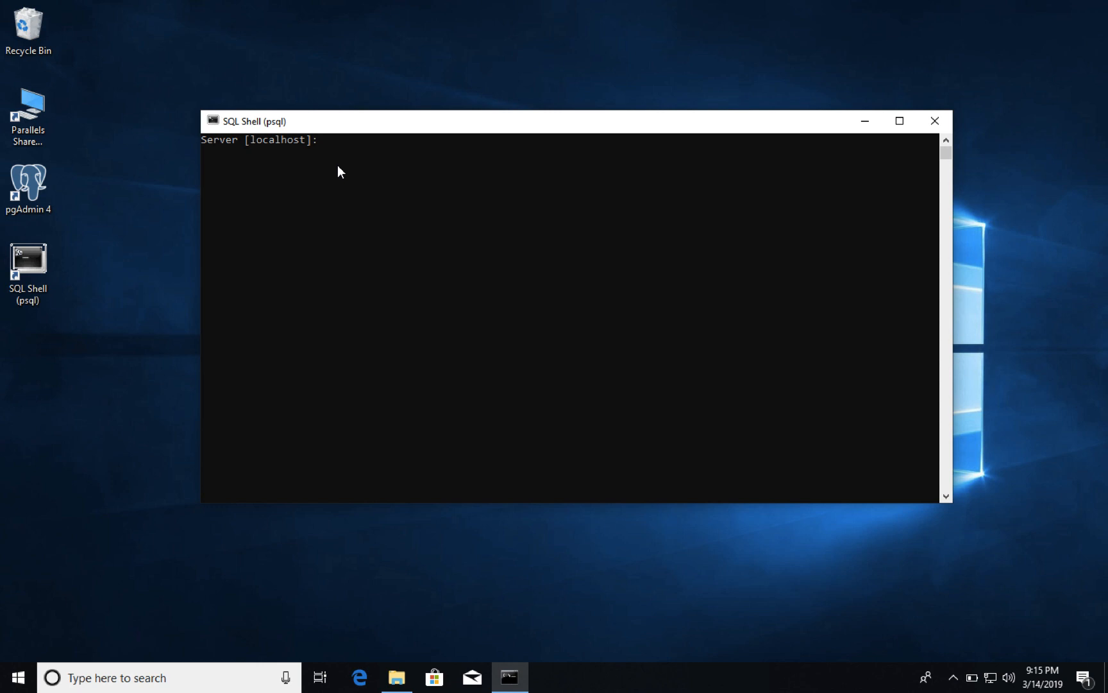
# Accept the default server localhost, database postgres and username postgres at the connection prompts.
pyautogui.write('url')
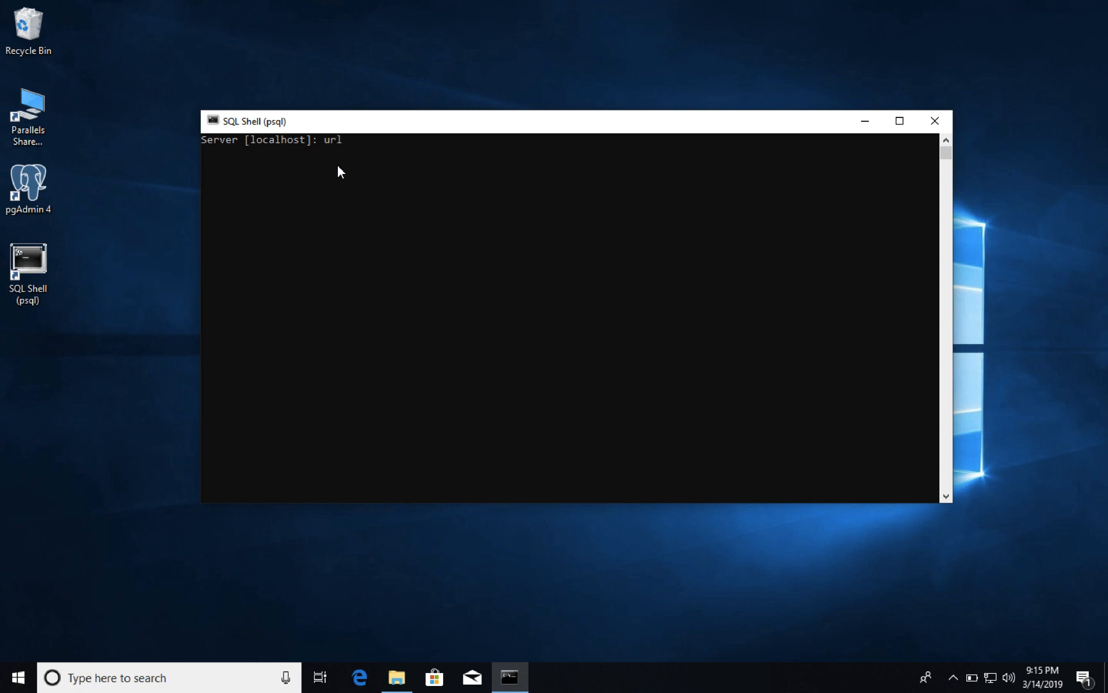
pyautogui.press('BackSpace')
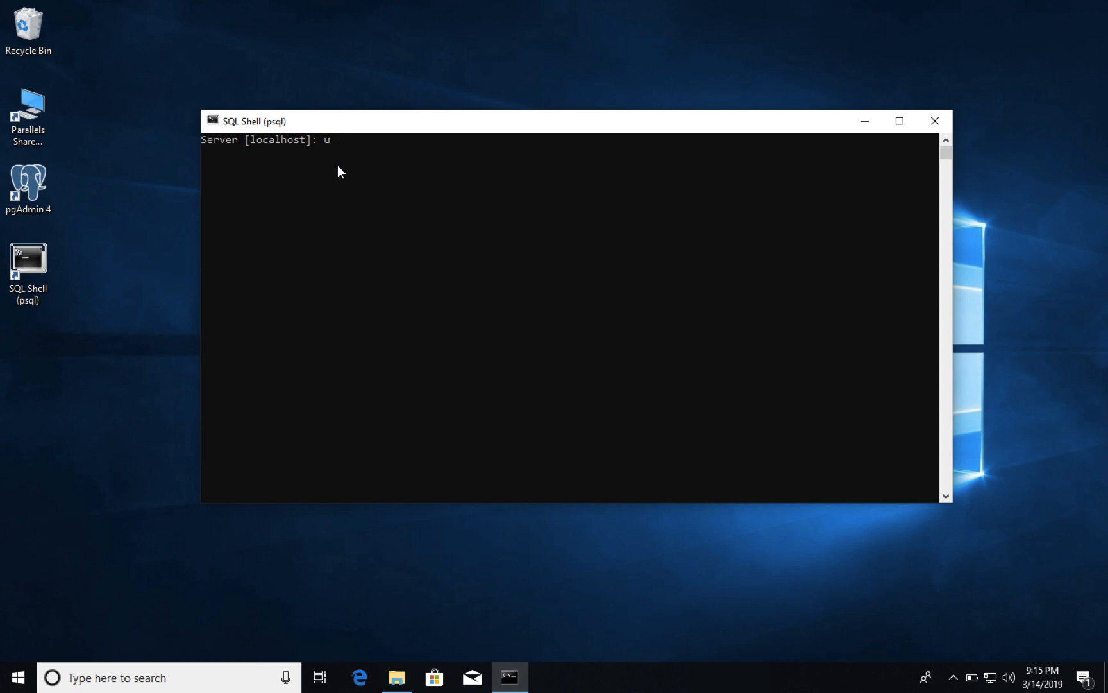
pyautogui.press('Backspace')
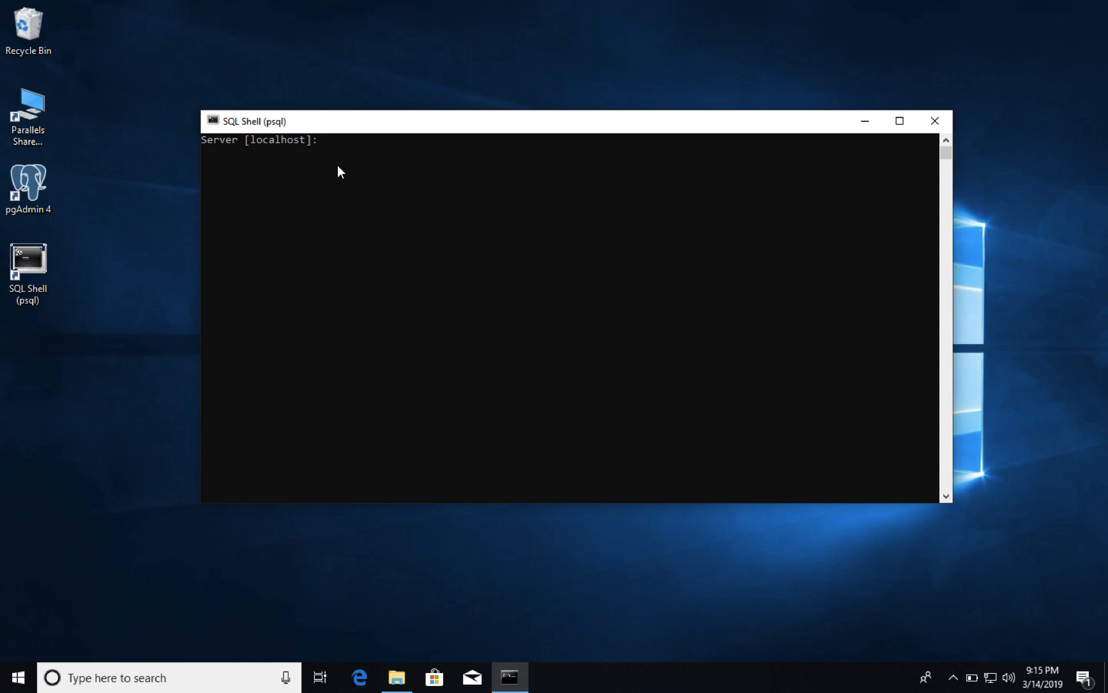
pyautogui.write('D')
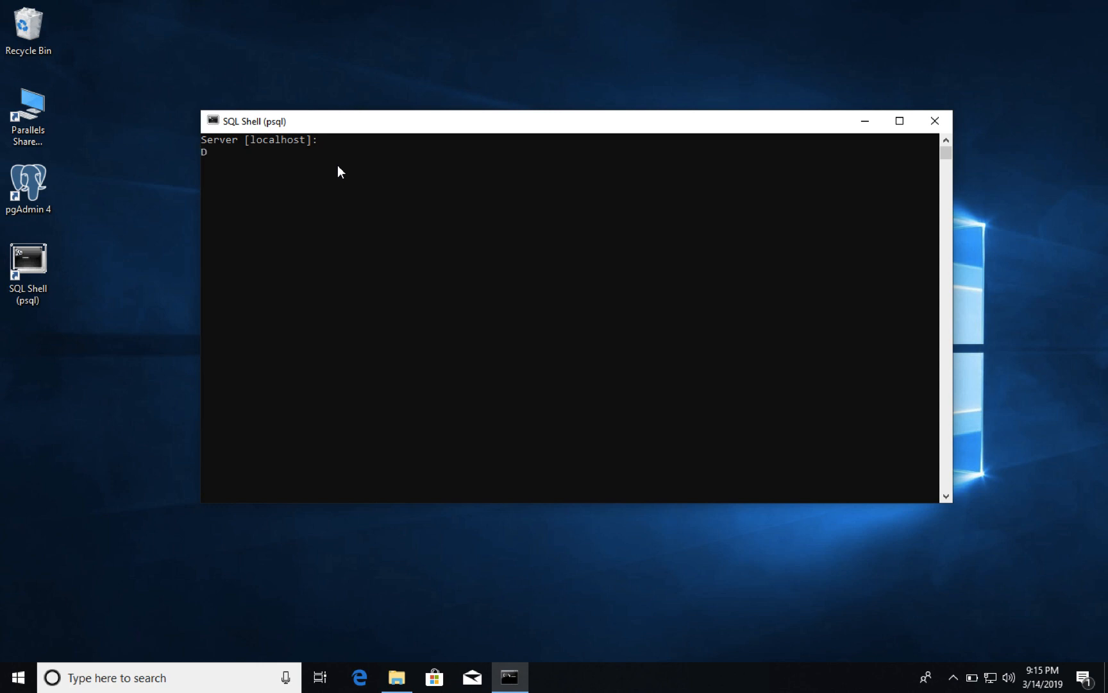
pyautogui.press('enter')
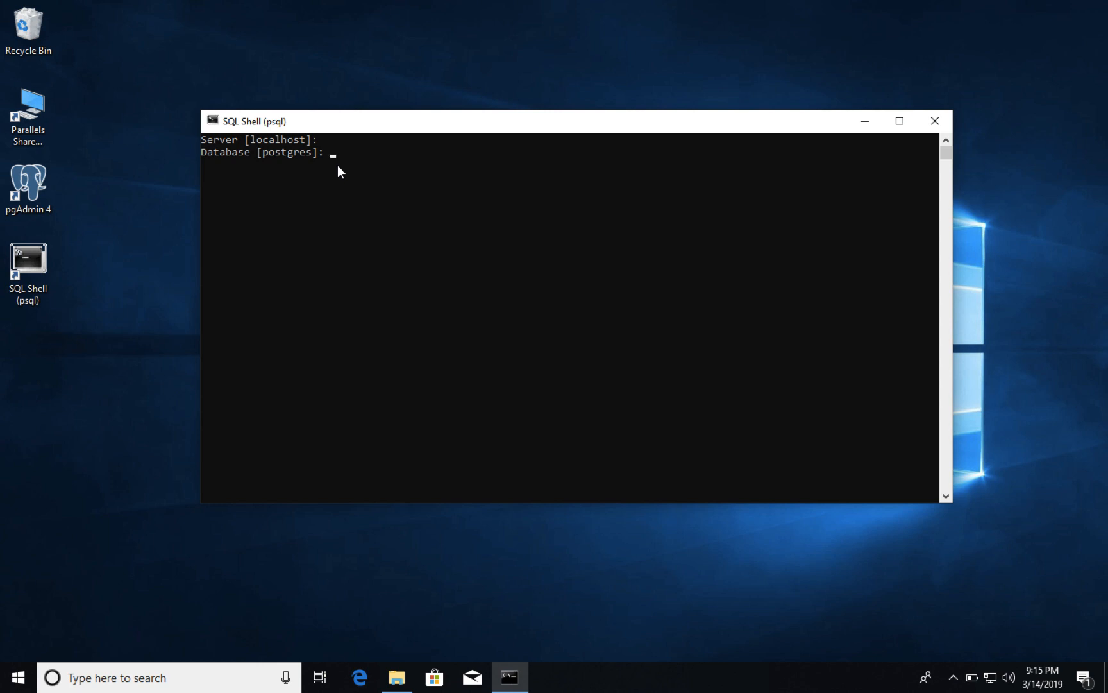
pyautogui.press('enter')
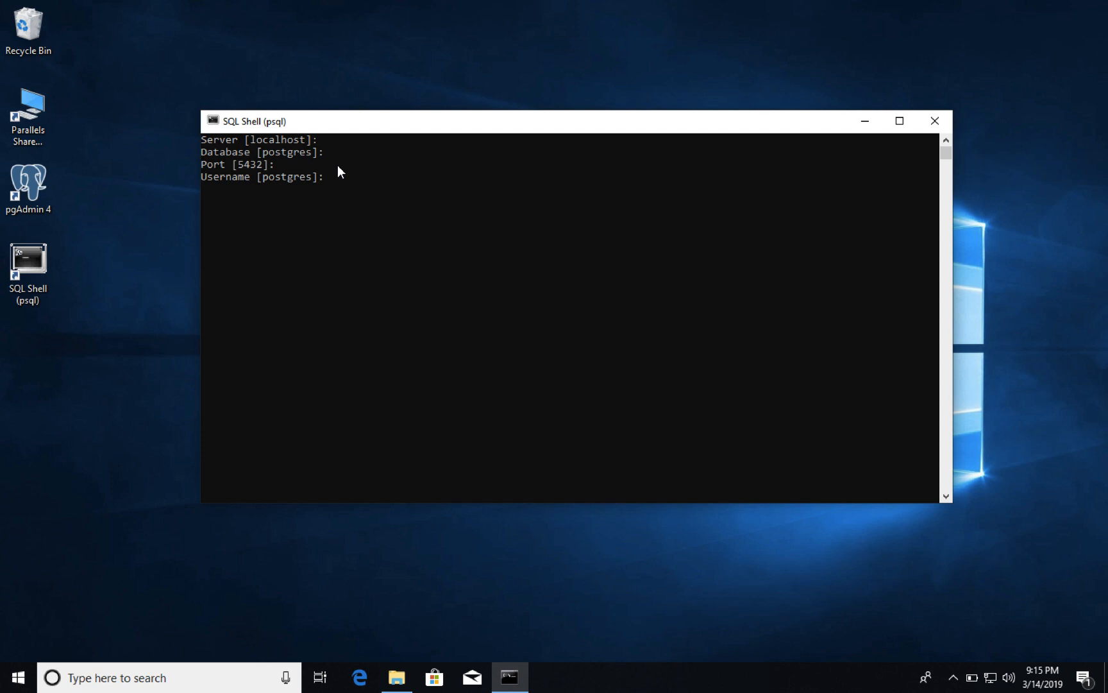
pyautogui.press('enter')
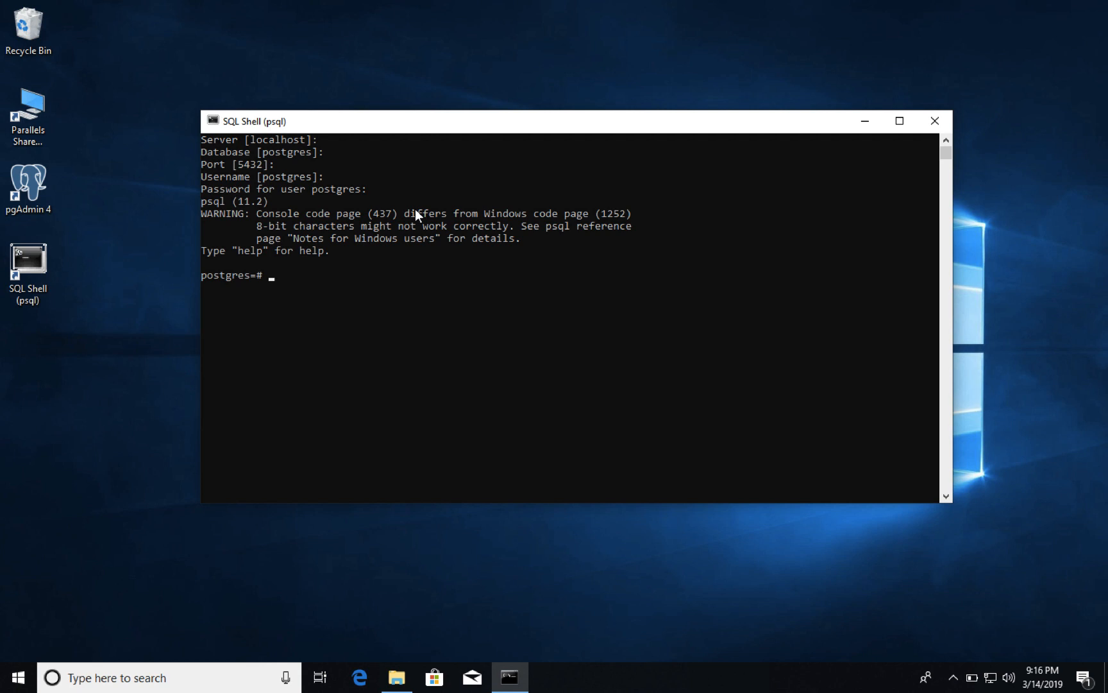
pyautogui.moveTo(397, 259)
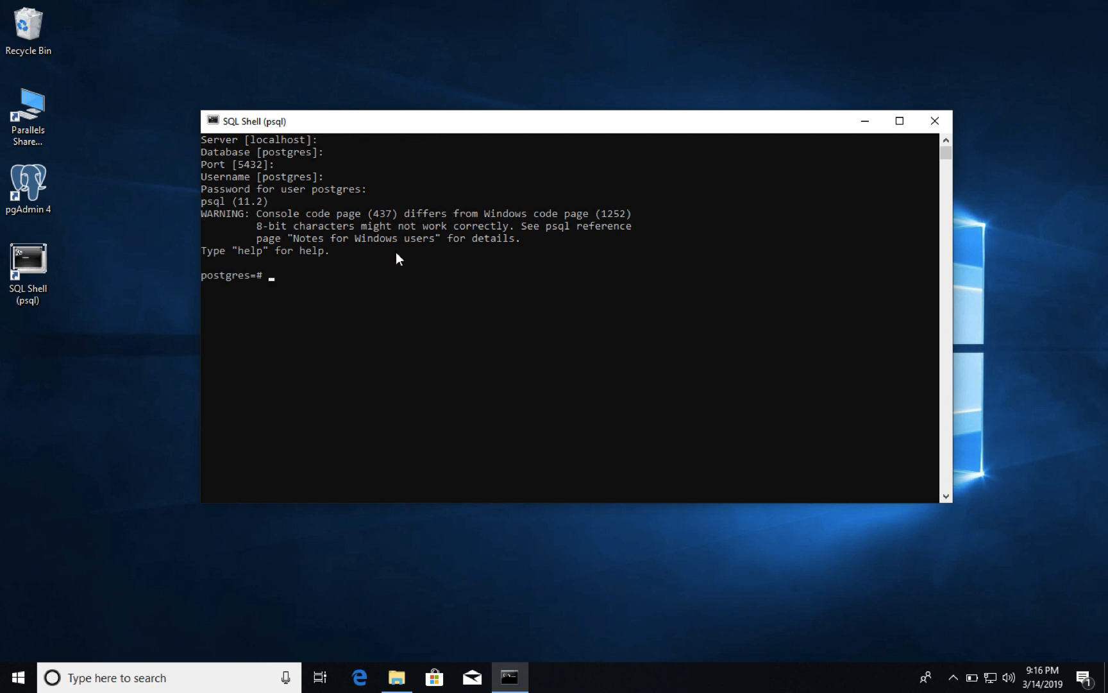
pyautogui.moveTo(936, 121)
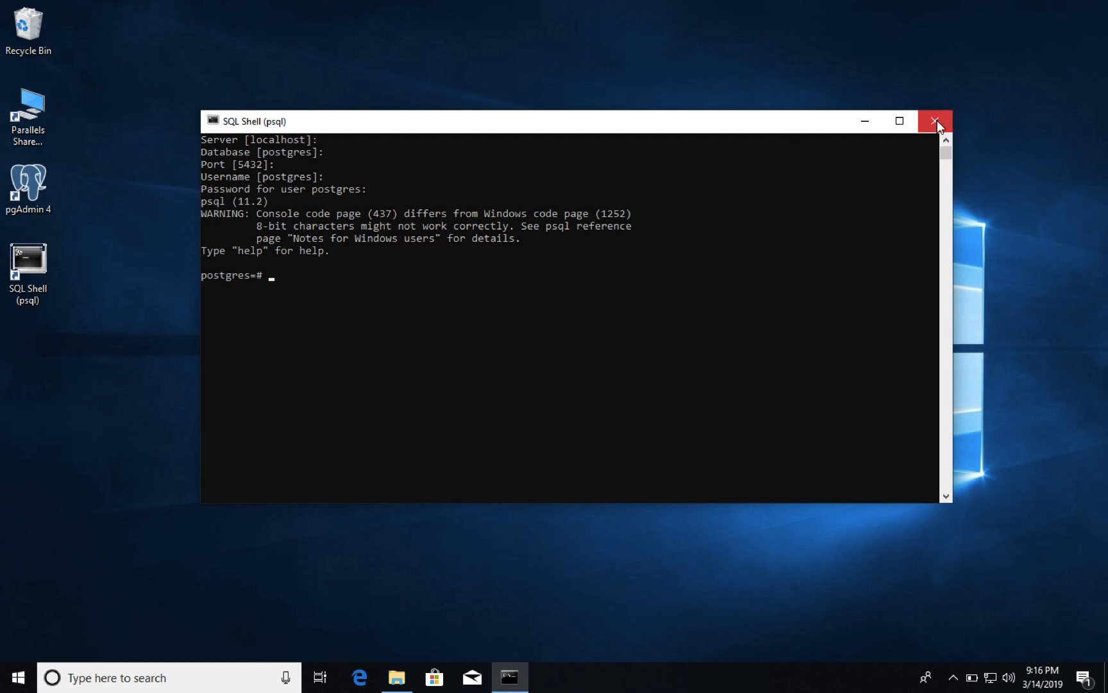
# Close the psql shell and relaunch it for a new connection attempt.
pyautogui.click(935, 121)
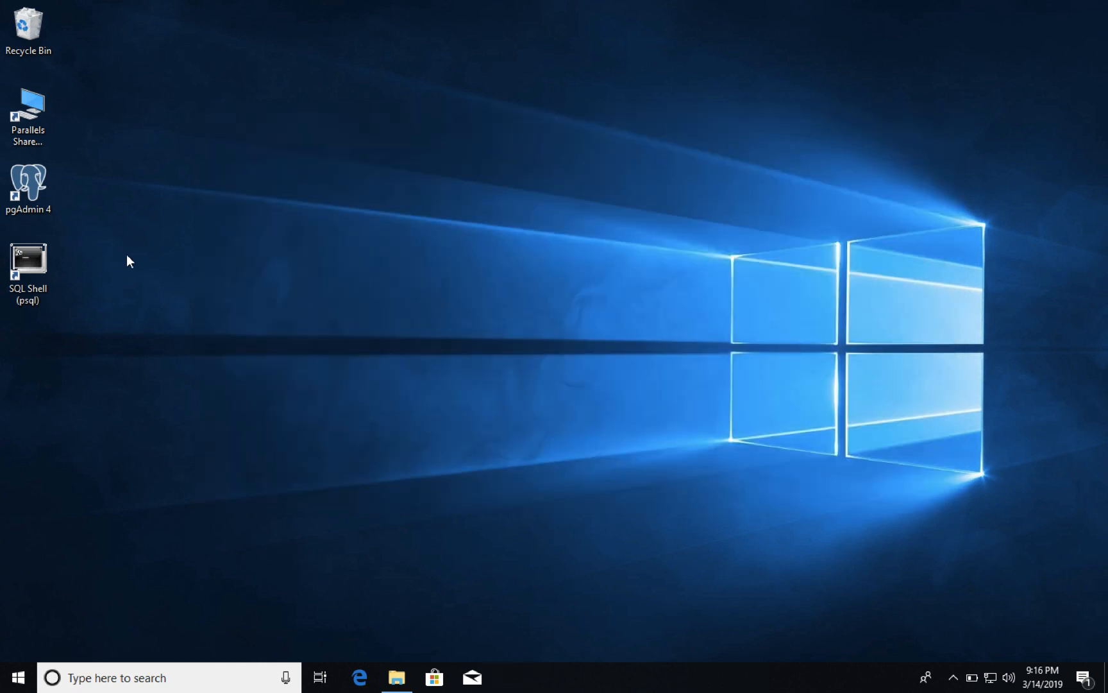
pyautogui.doubleClick(27, 265)
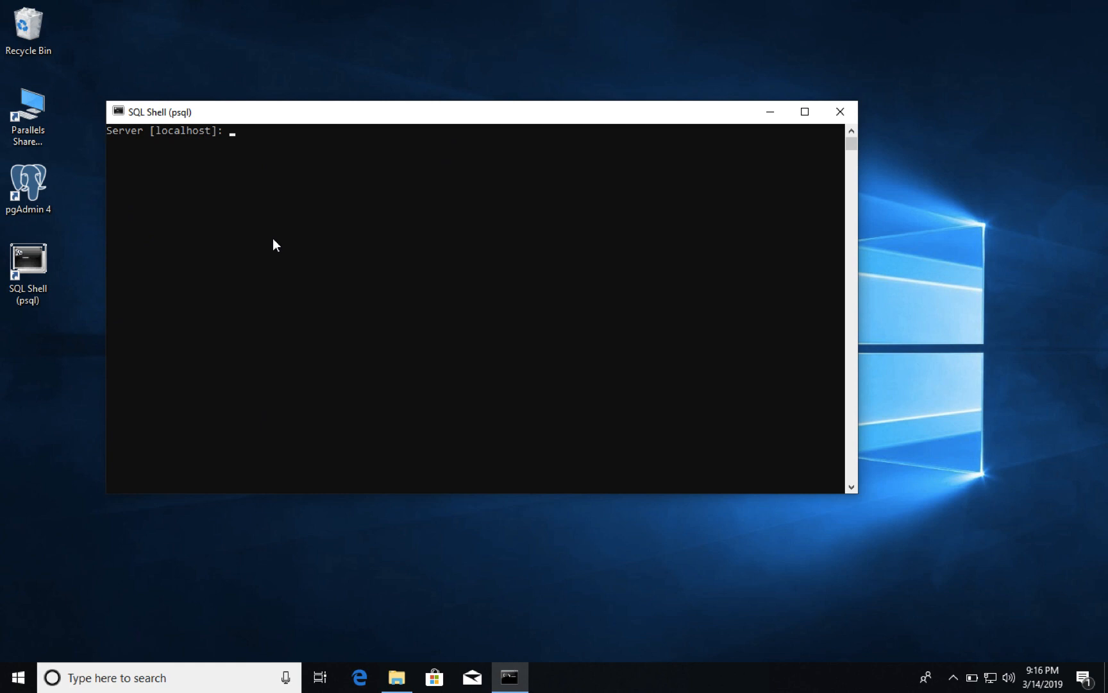
pyautogui.moveTo(152, 112); pyautogui.dragTo(247, 122)
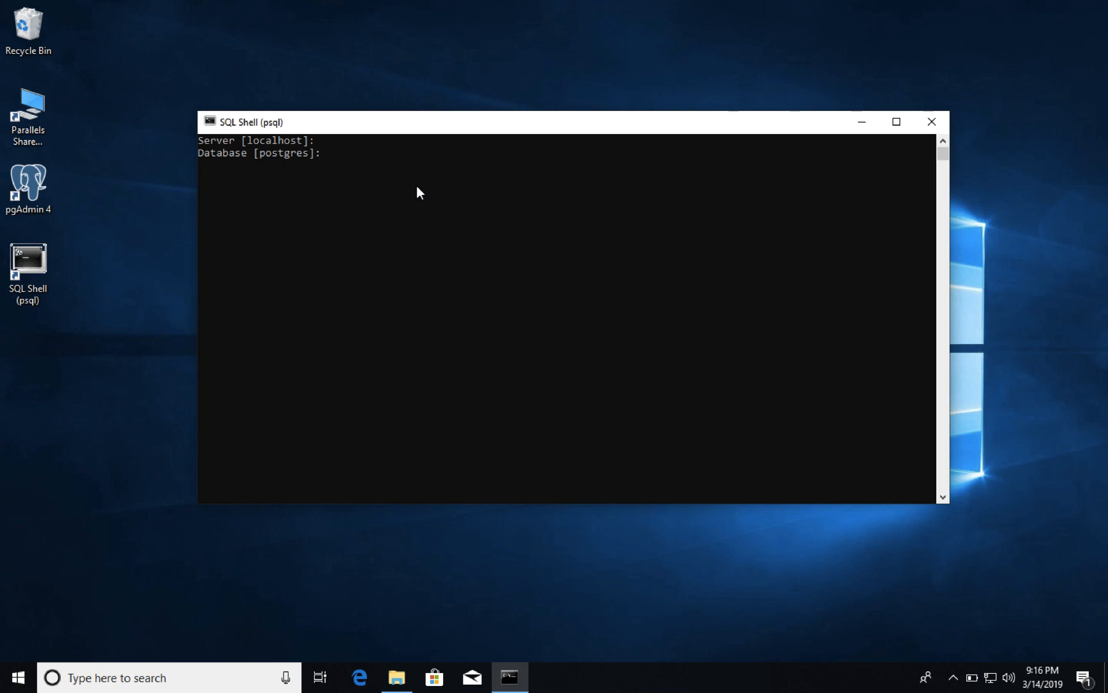
pyautogui.moveTo(489, 228)
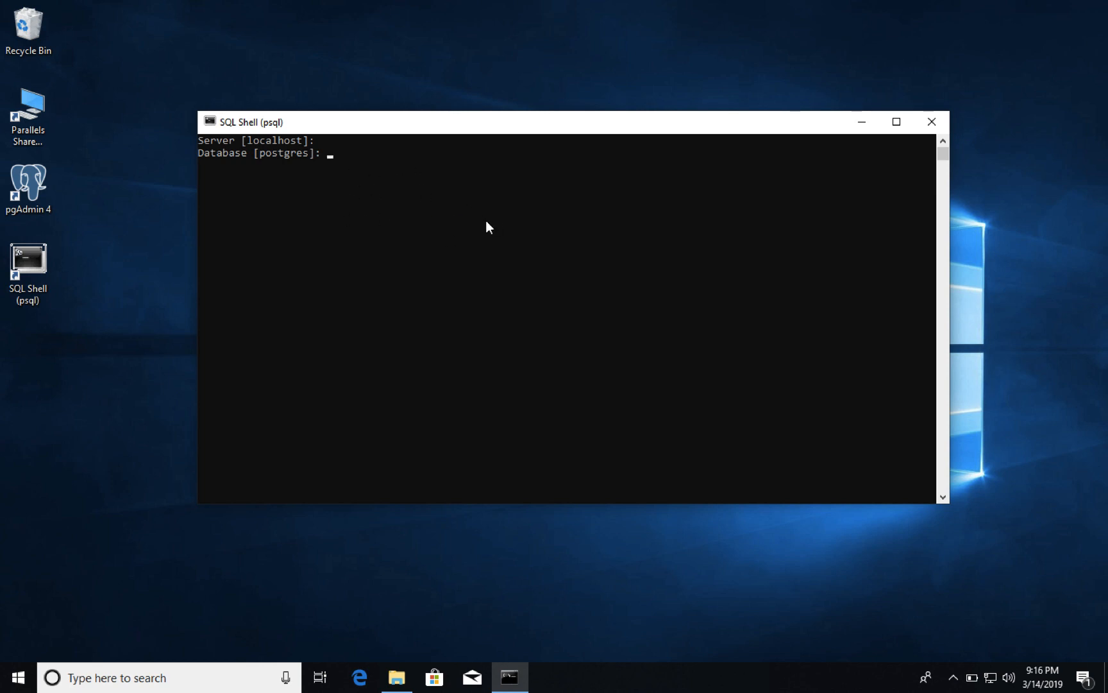
# Enter database name test, get the nonexistent-database FATAL error, and close the shell.
pyautogui.write('t')
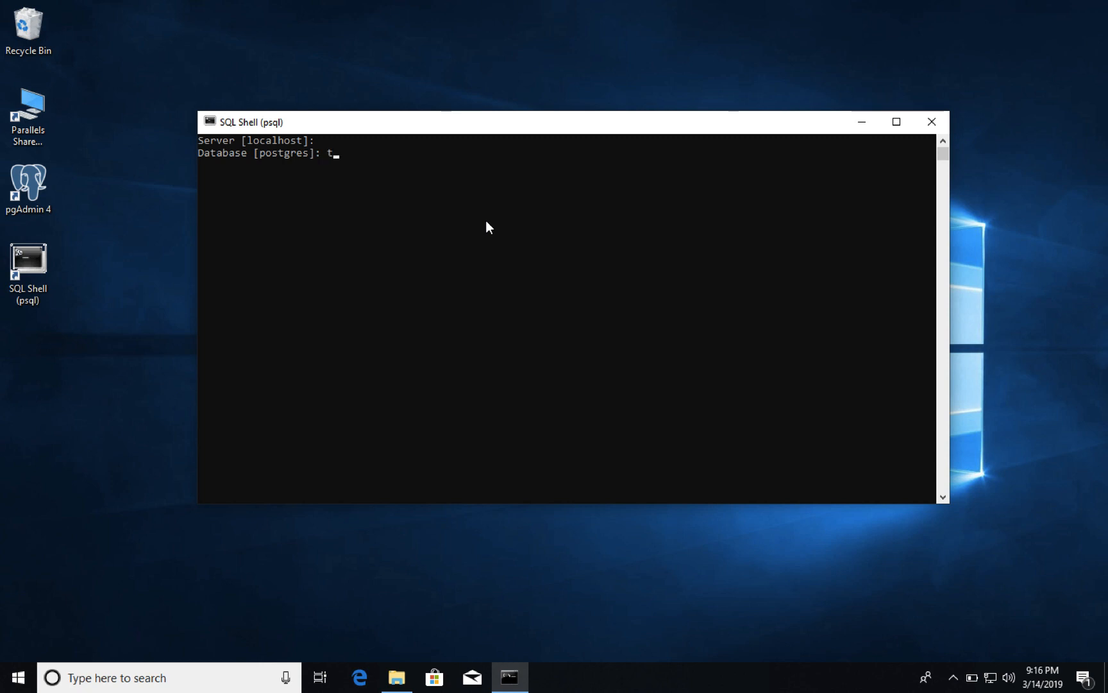
pyautogui.write('est')
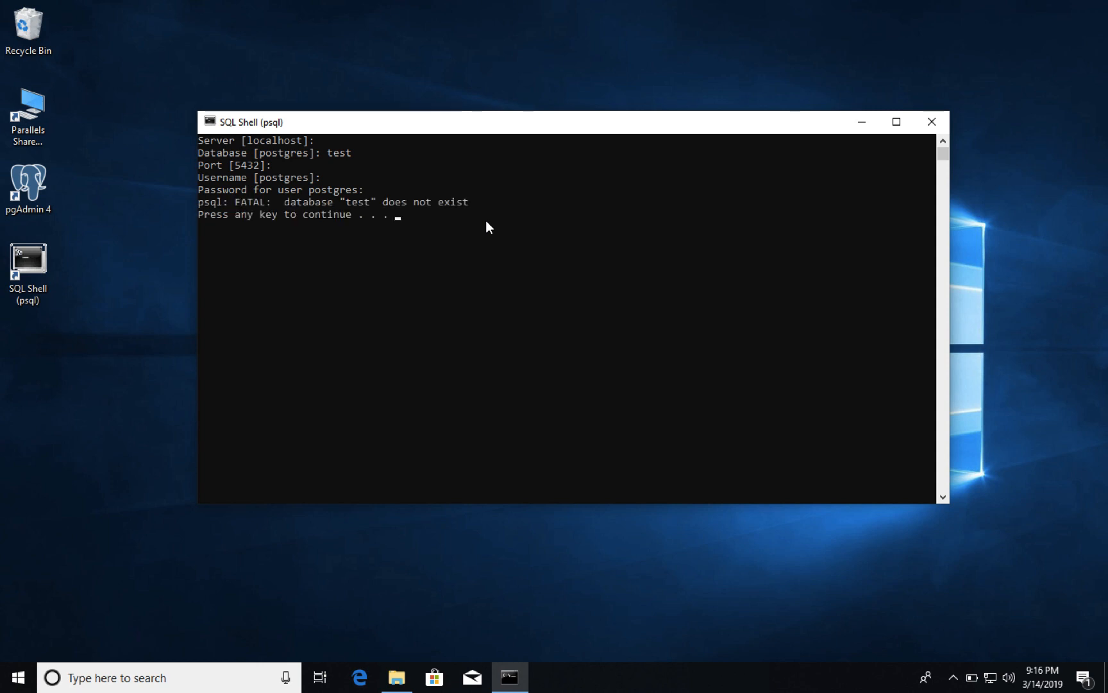
pyautogui.moveTo(360, 213)
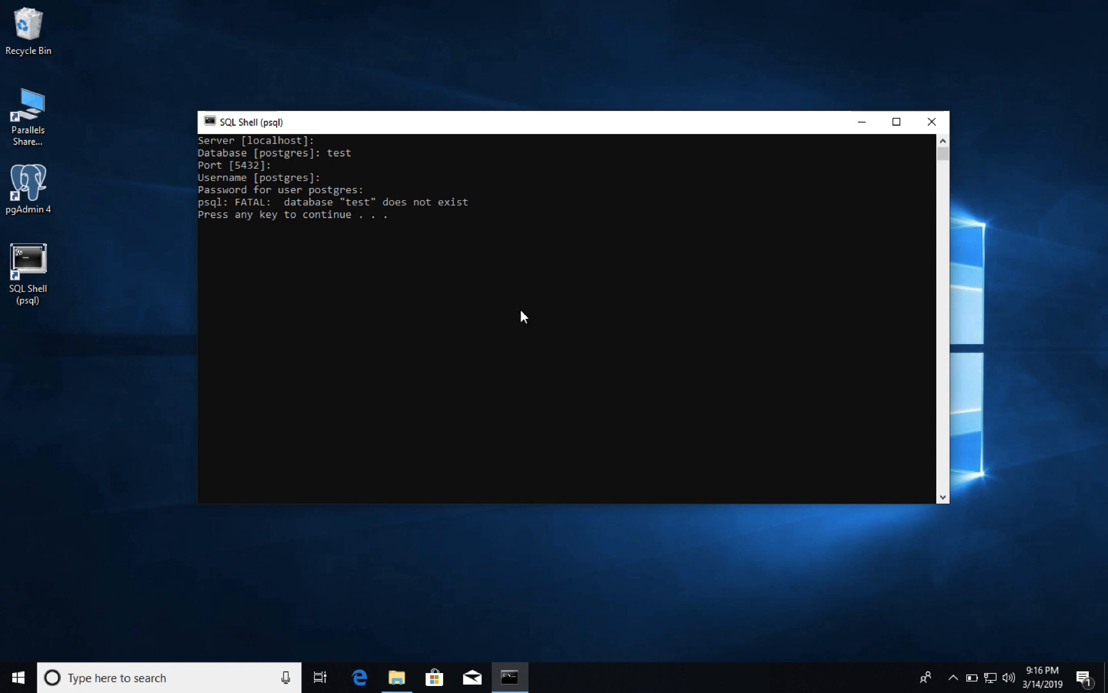
pyautogui.click(522, 315)
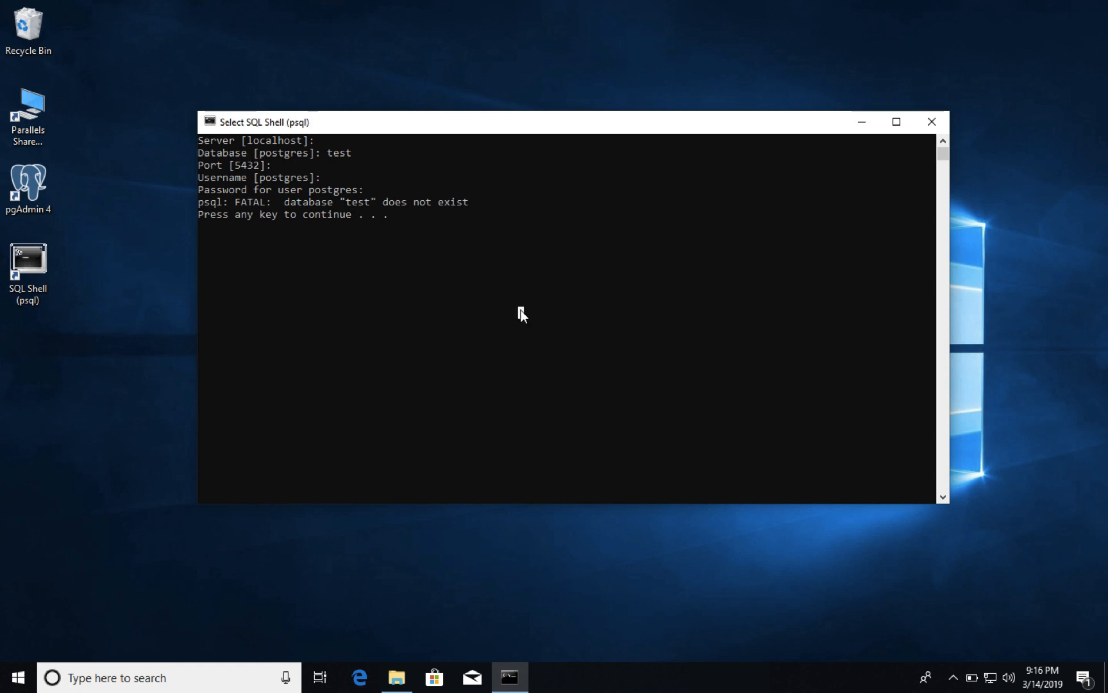
pyautogui.press('enter')
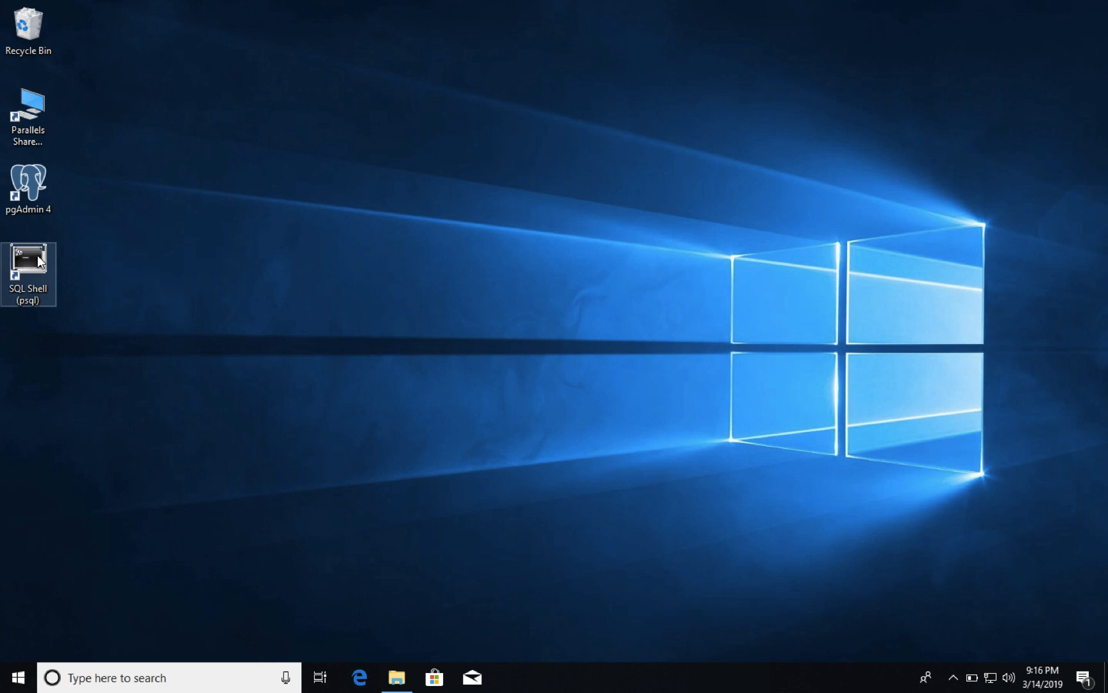
# Relaunch the psql shell with default settings to reach the postgres=# prompt.
pyautogui.doubleClick(27, 273)
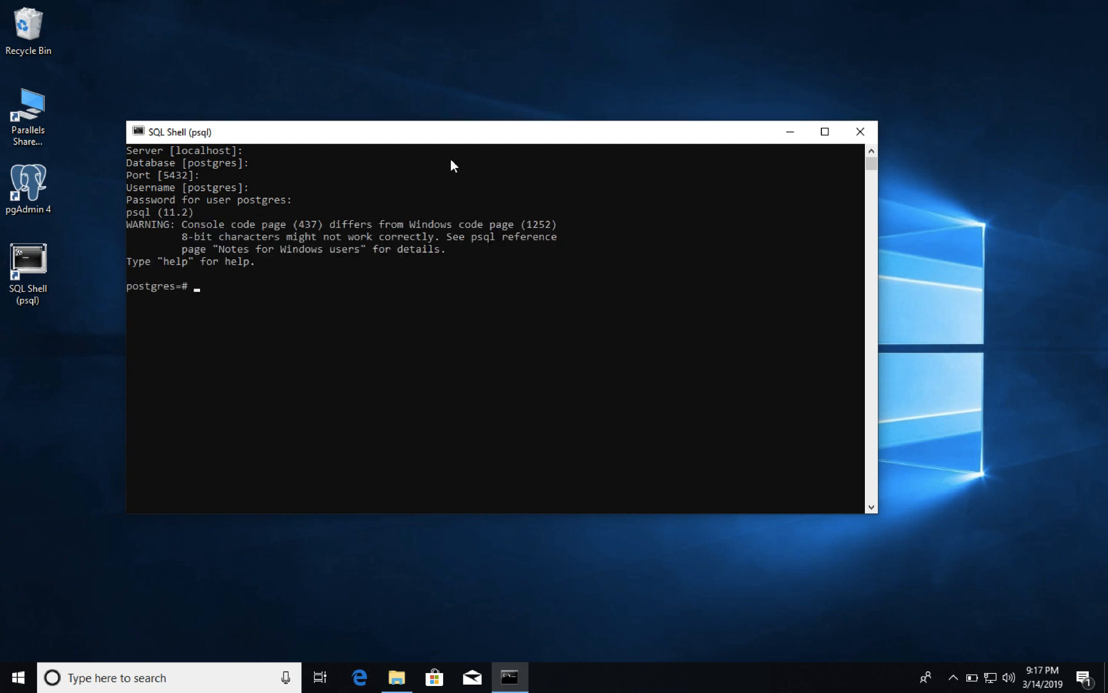
pyautogui.moveTo(453, 131); pyautogui.dragTo(539, 135)
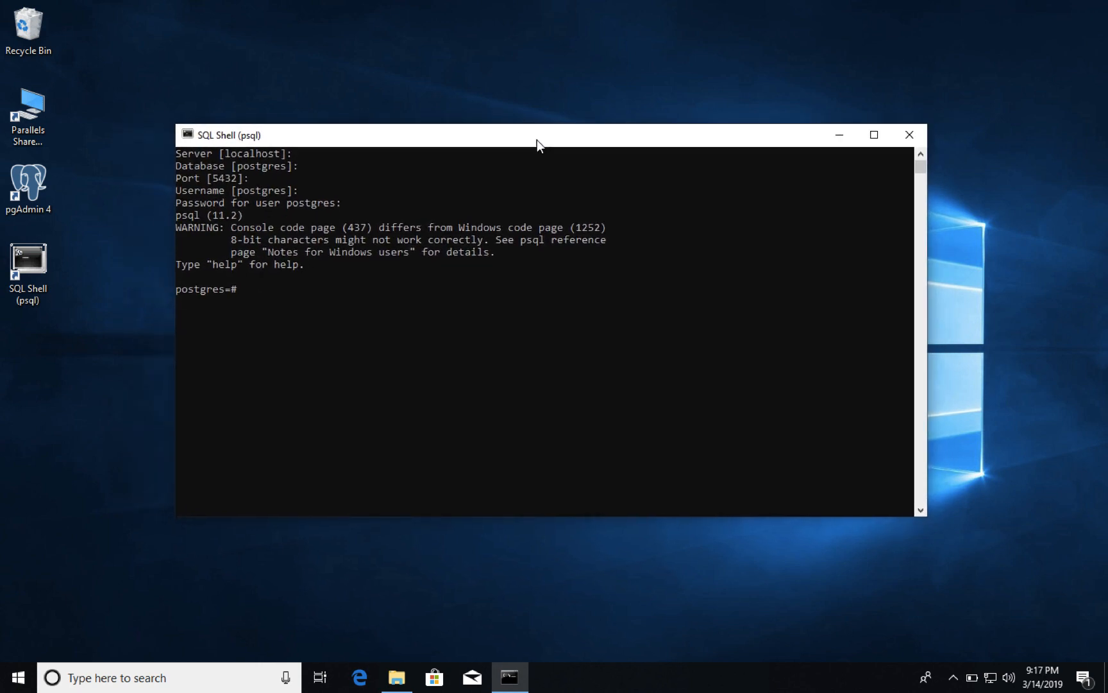
pyautogui.moveTo(485, 296)
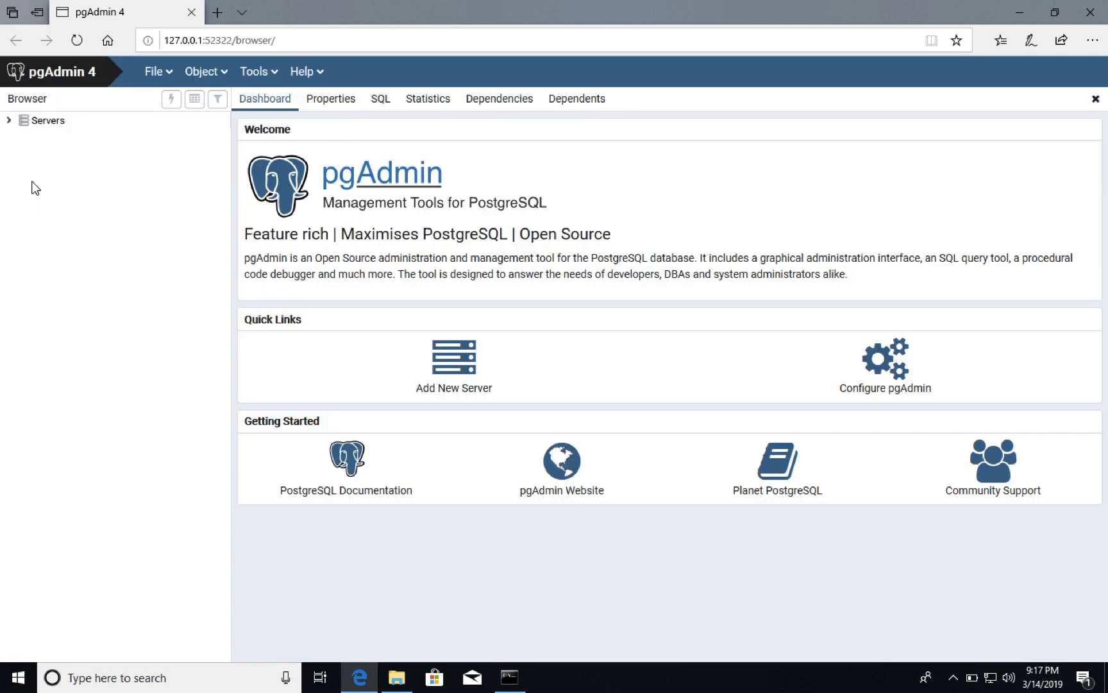
pyautogui.moveTo(416, 174)
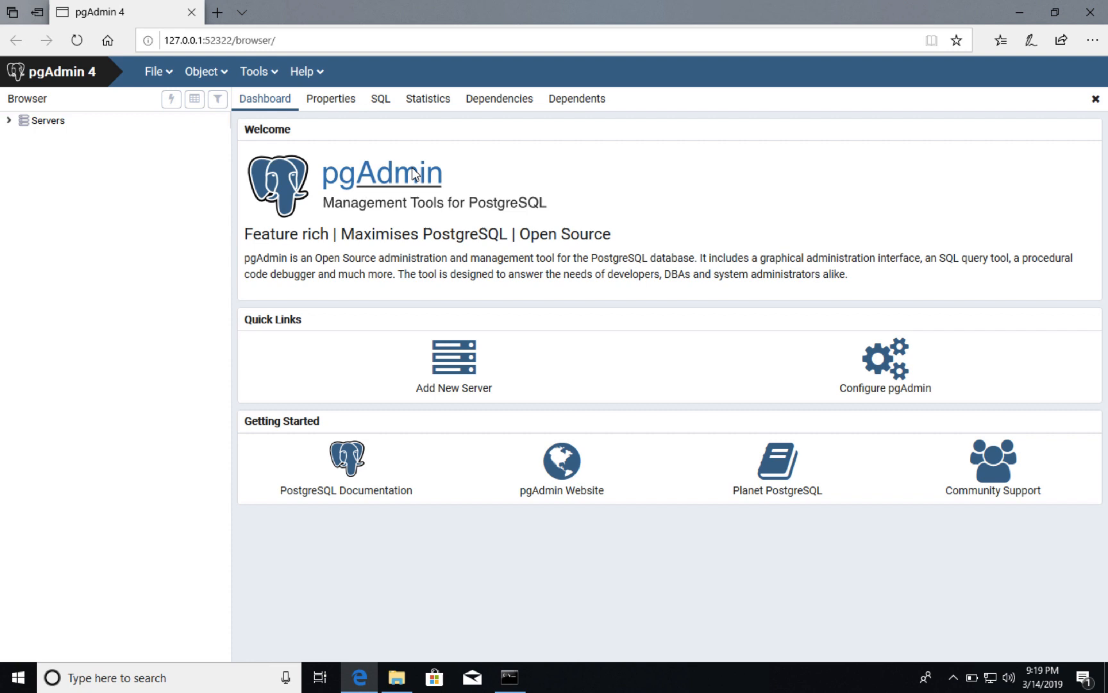
pyautogui.moveTo(100, 154)
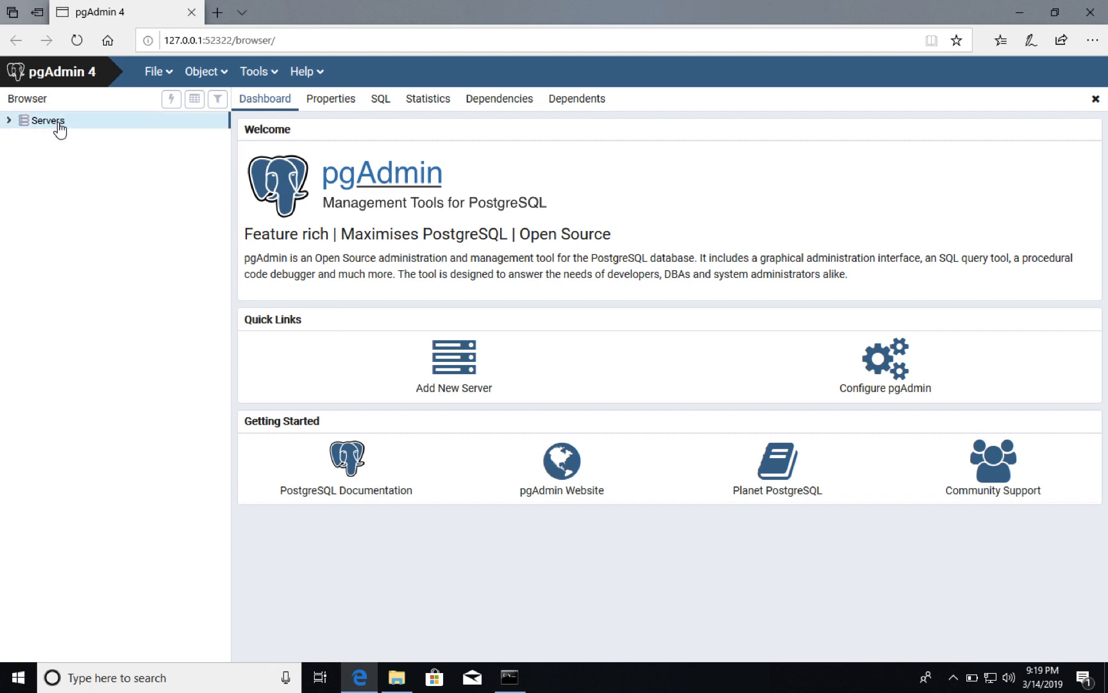
# Expand the Servers node and select the PostgreSQL 11 server to connect.
pyautogui.click(9, 120)
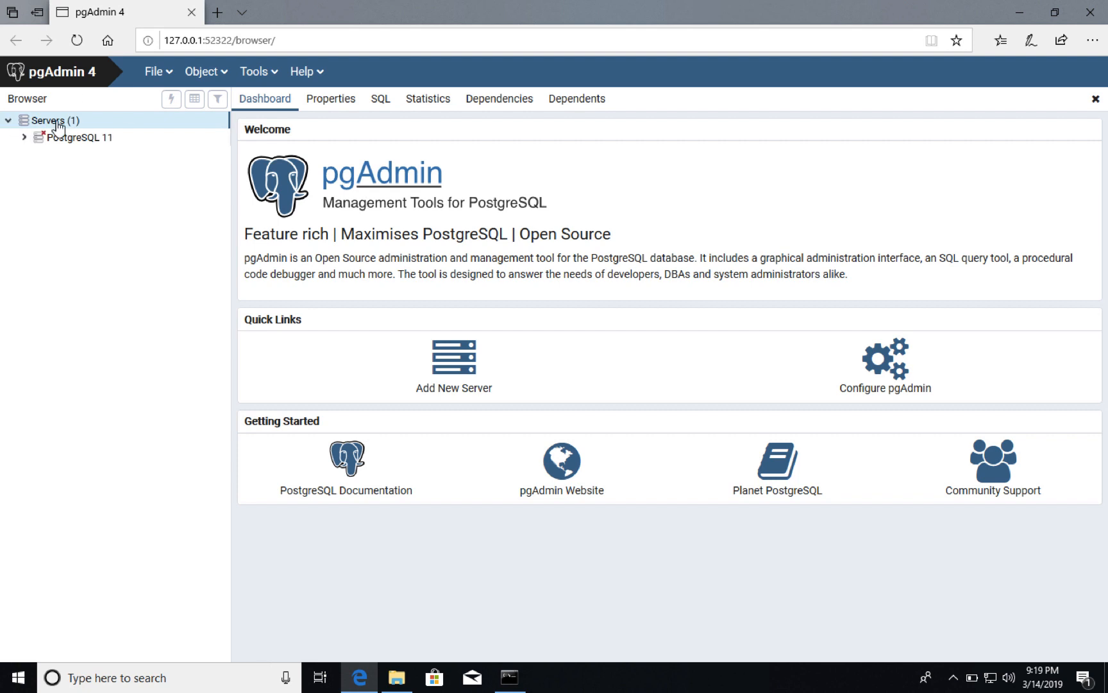
pyautogui.click(85, 137)
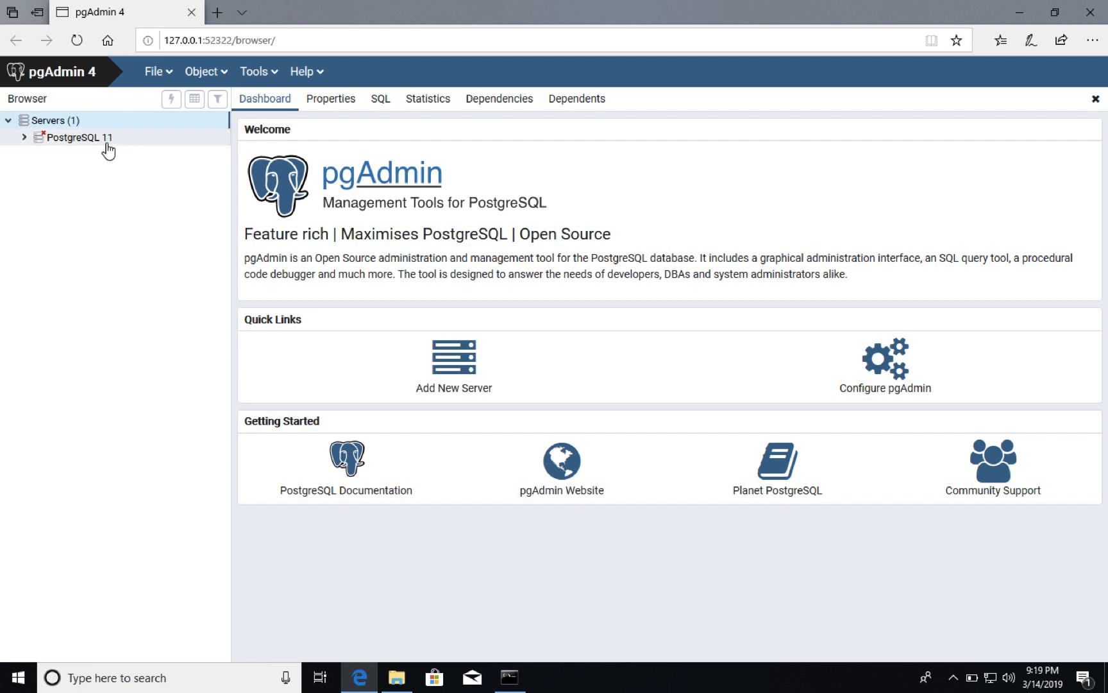
pyautogui.moveTo(104, 141)
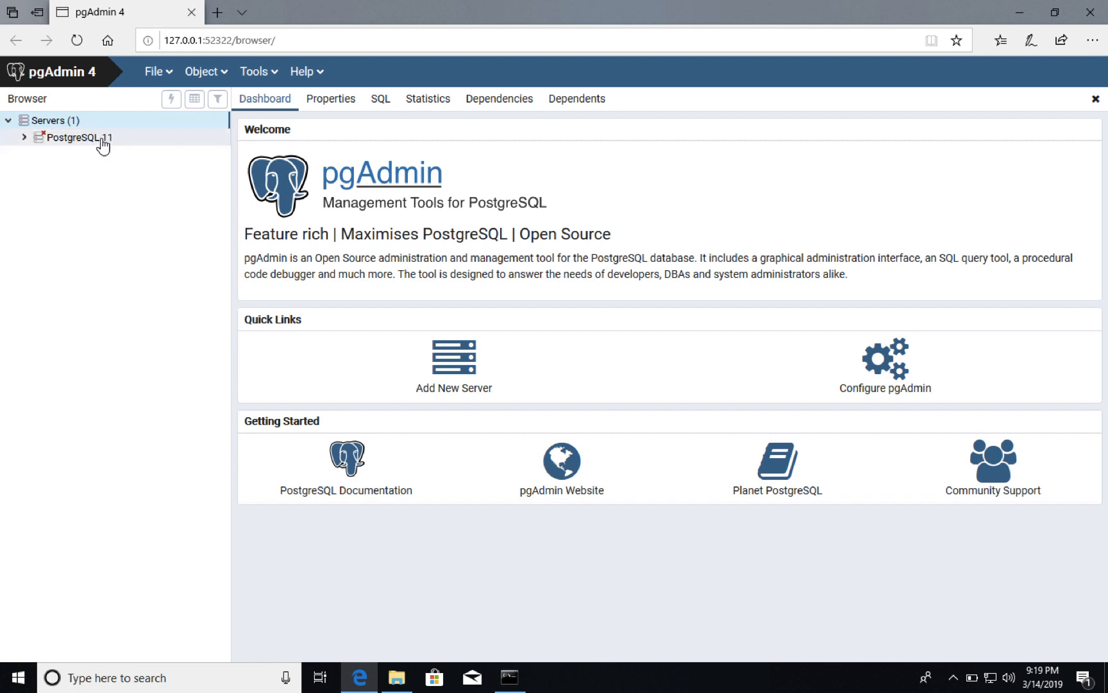
pyautogui.click(78, 138)
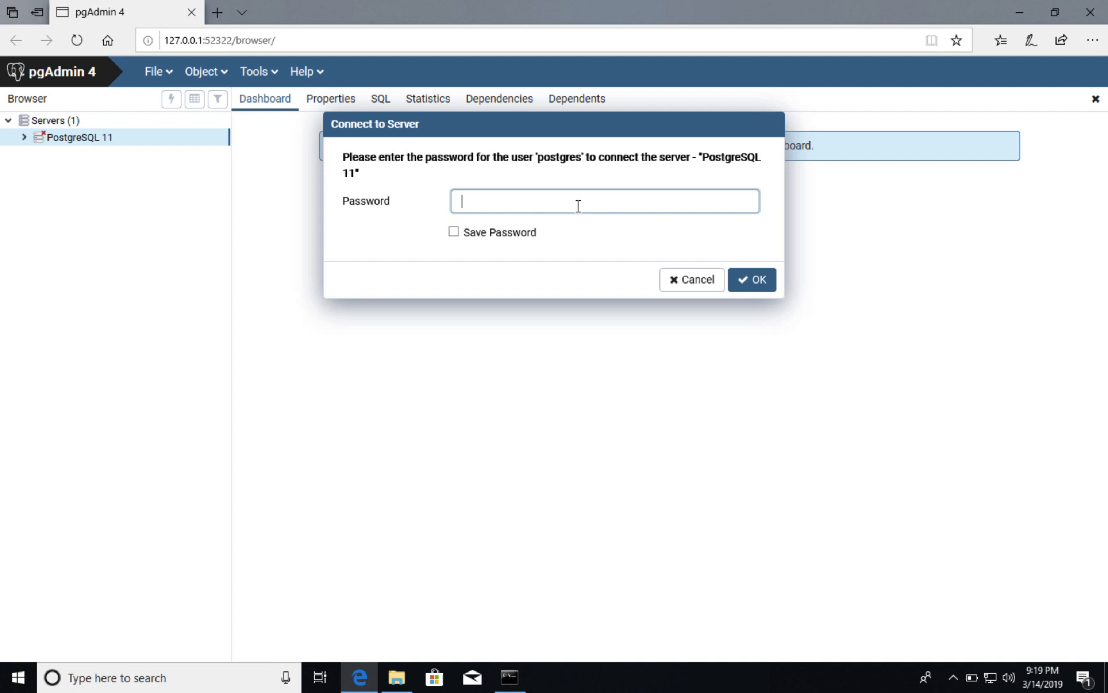
# Enter and verify the postgres user's password in the Connect to Server dialog and submit it.
pyautogui.write('••')
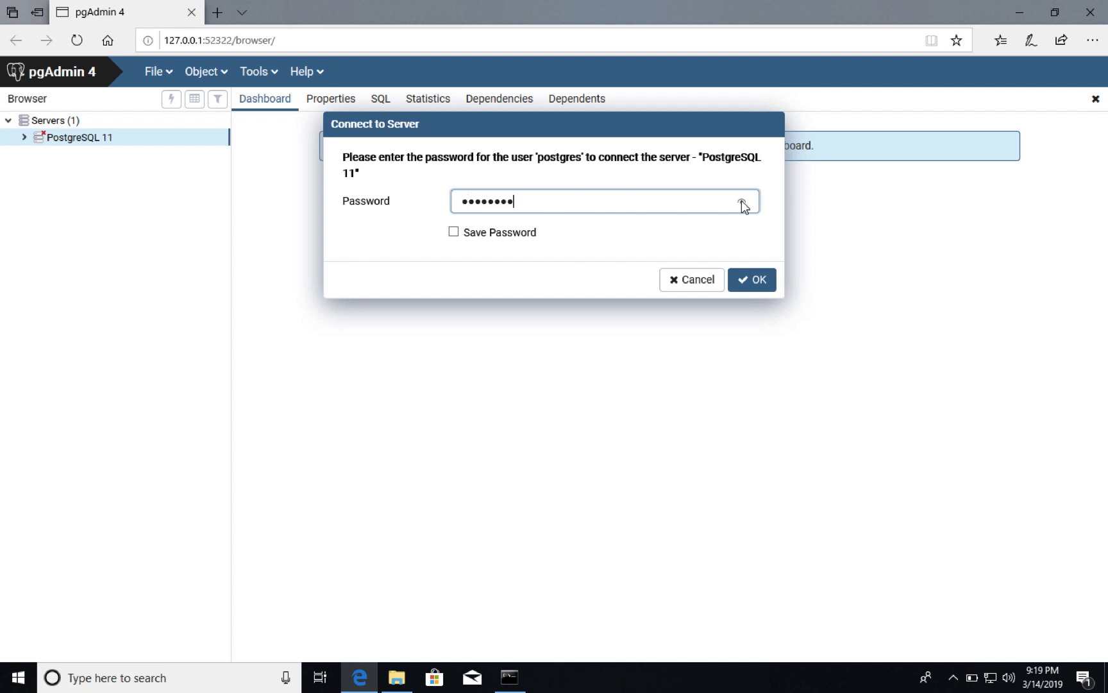
pyautogui.click(741, 201)
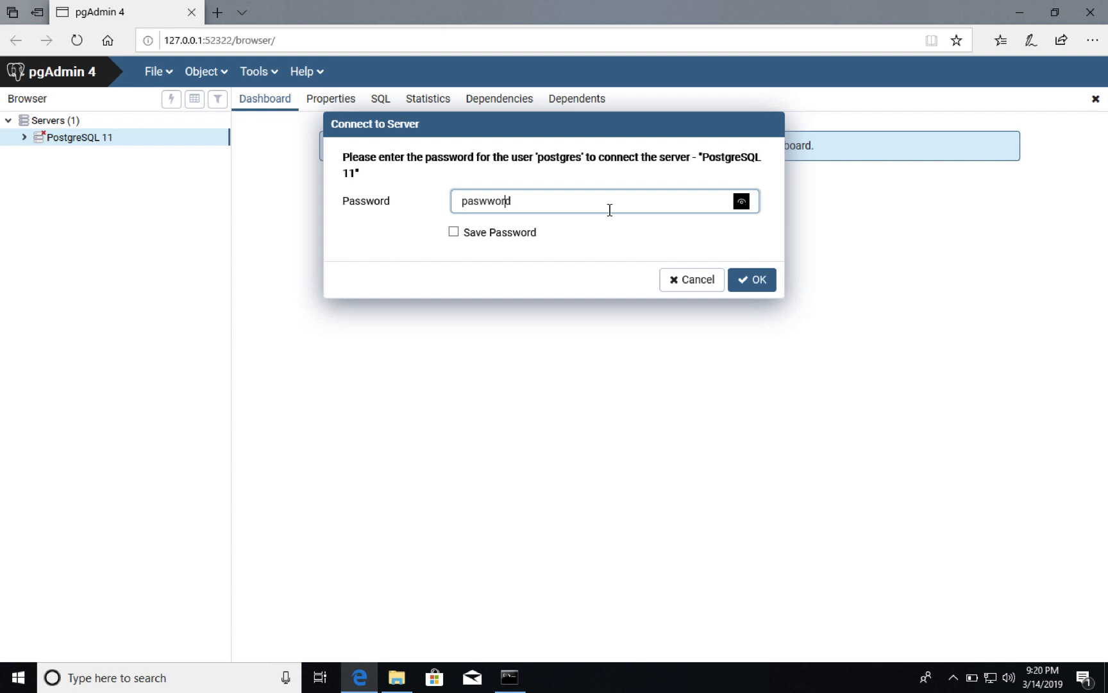
pyautogui.click(742, 201)
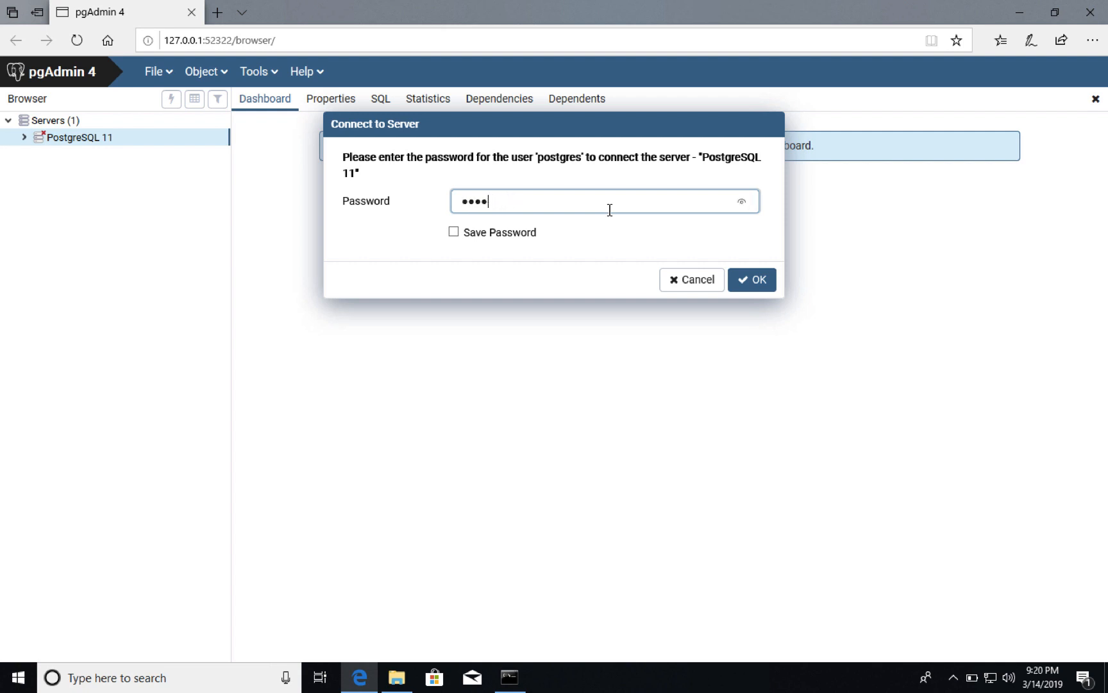
pyautogui.write('•')
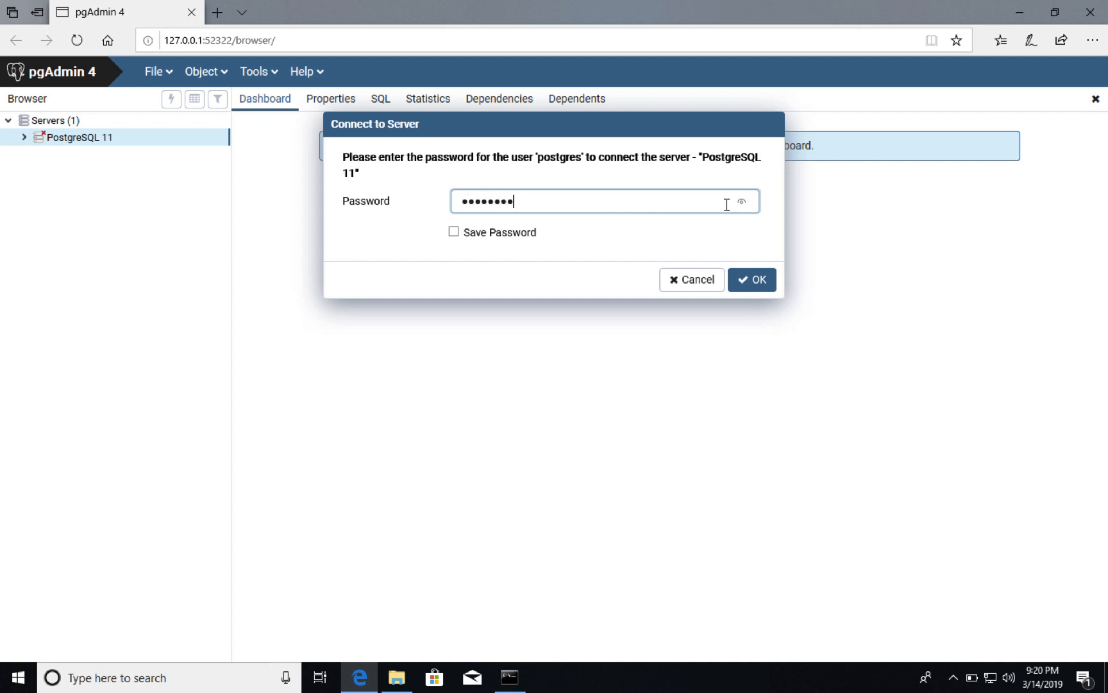
pyautogui.click(743, 201)
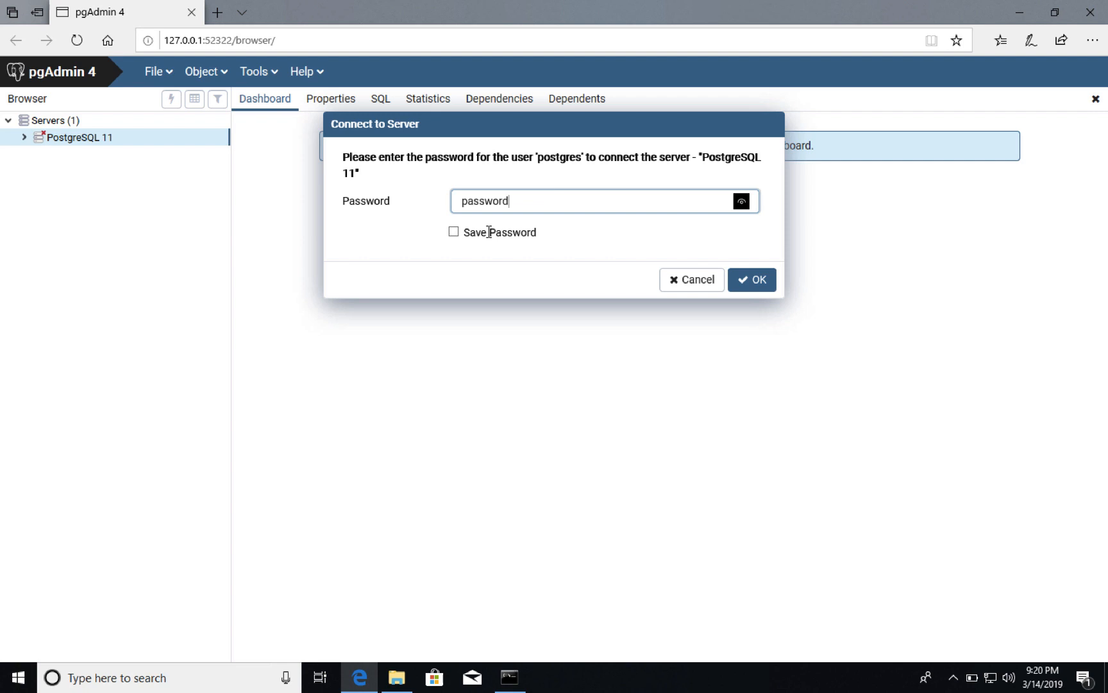
pyautogui.click(454, 233)
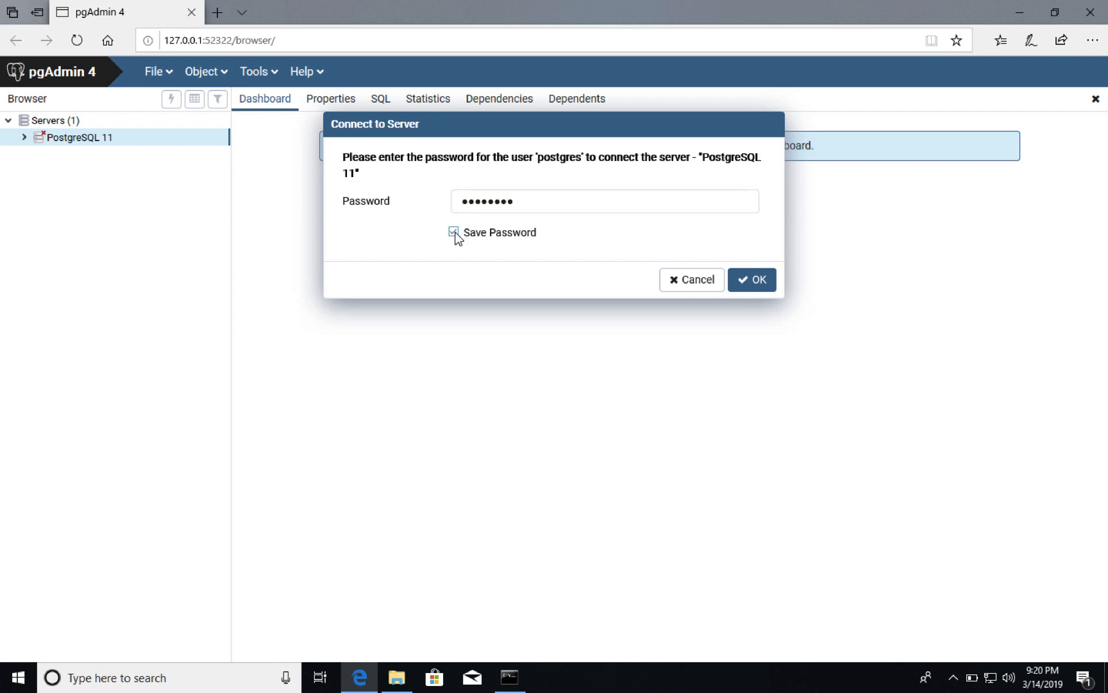
pyautogui.click(751, 279)
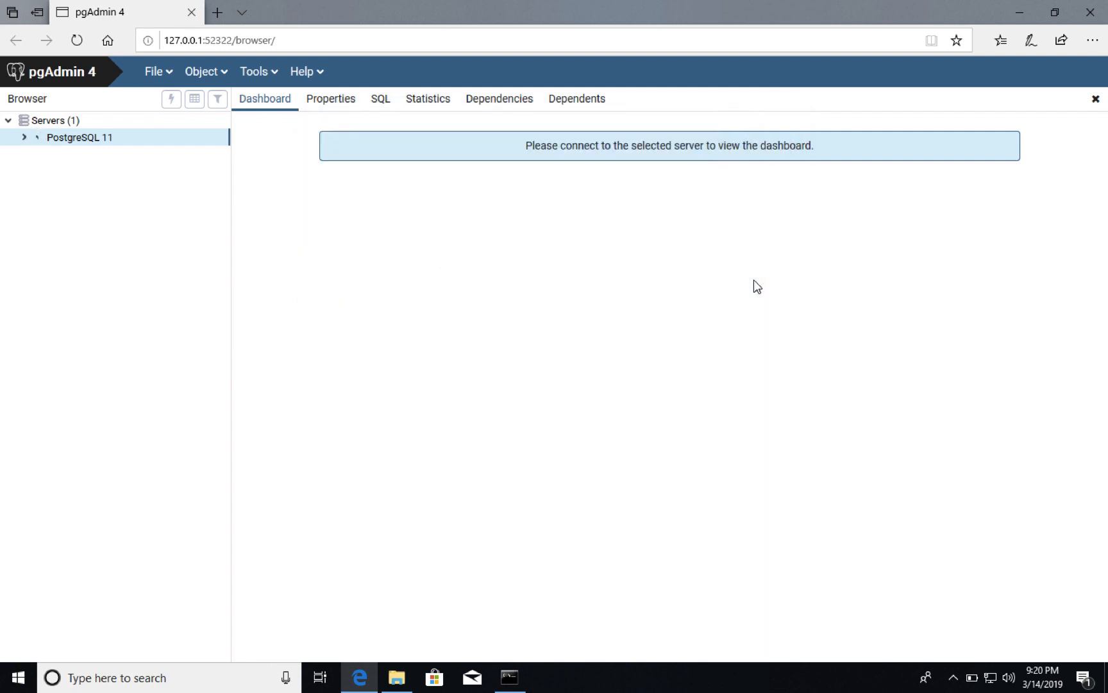
# Show the postgres database's dashboard, expand its contents, then collapse them again.
pyautogui.doubleClick(80, 137)
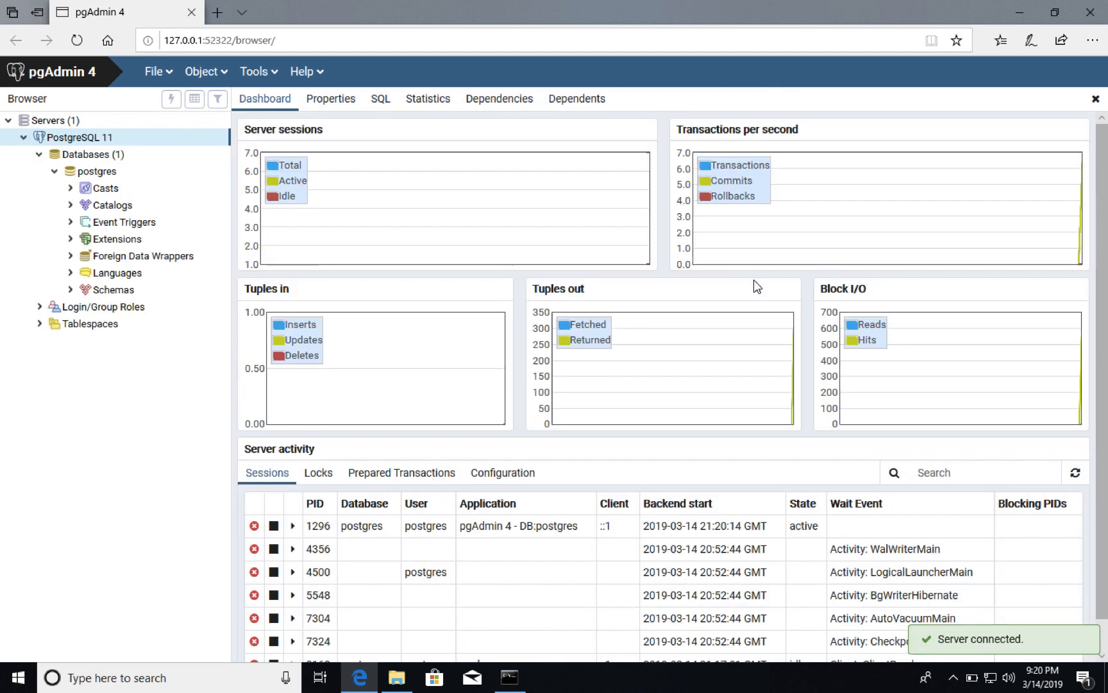
pyautogui.moveTo(412, 225)
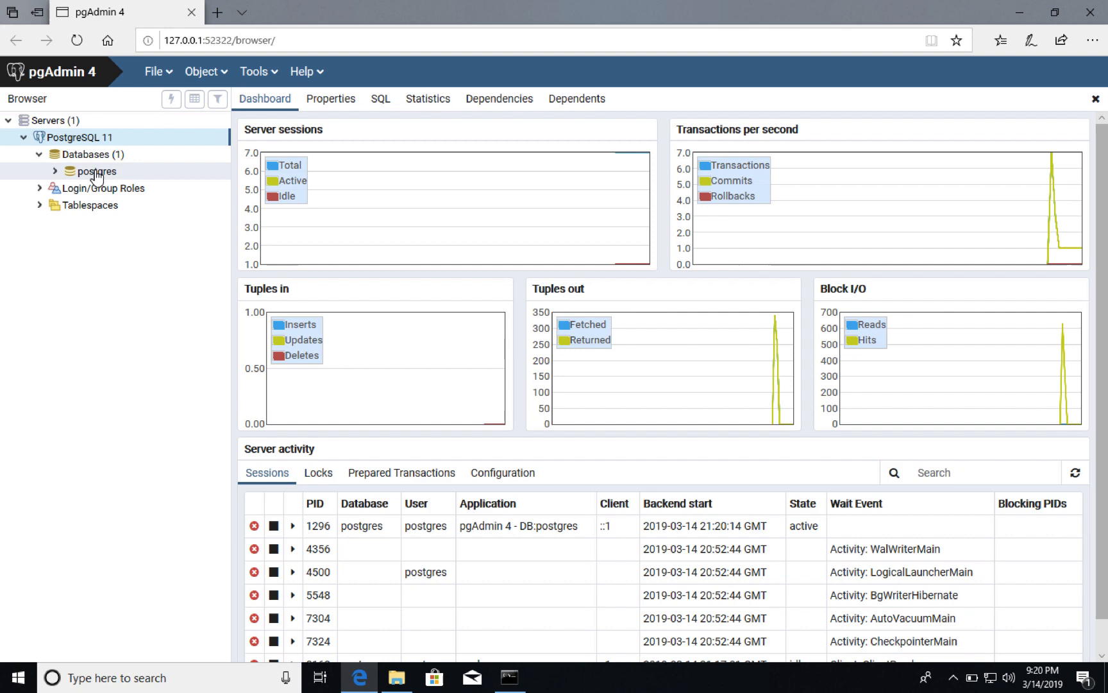
pyautogui.click(96, 171)
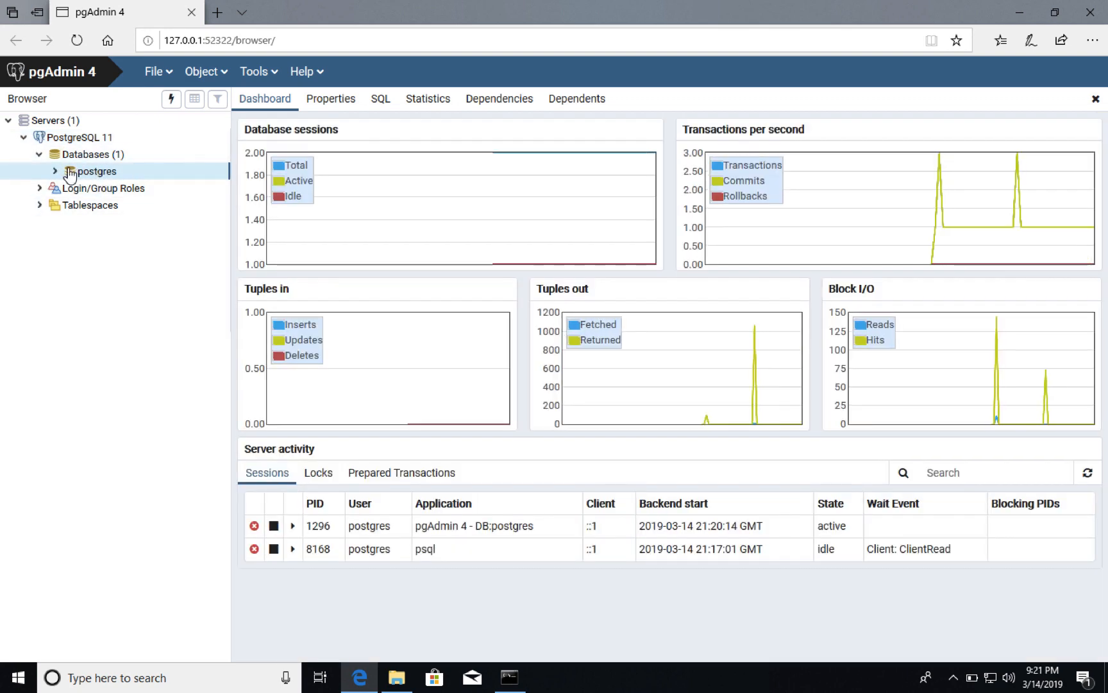
pyautogui.click(54, 171)
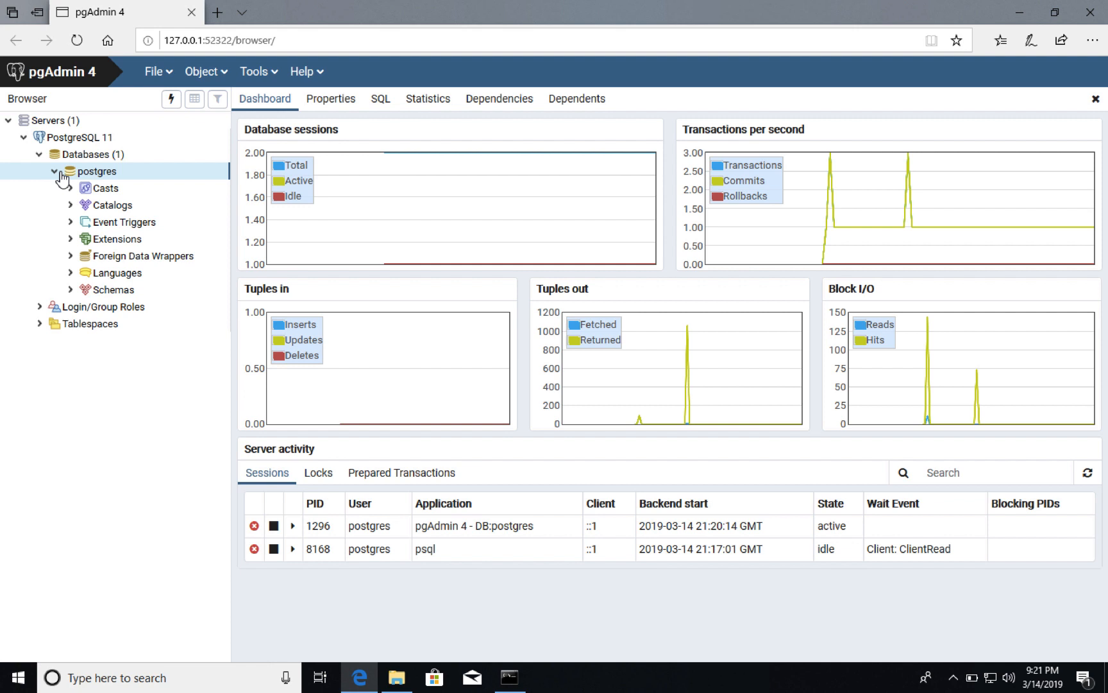
pyautogui.click(54, 171)
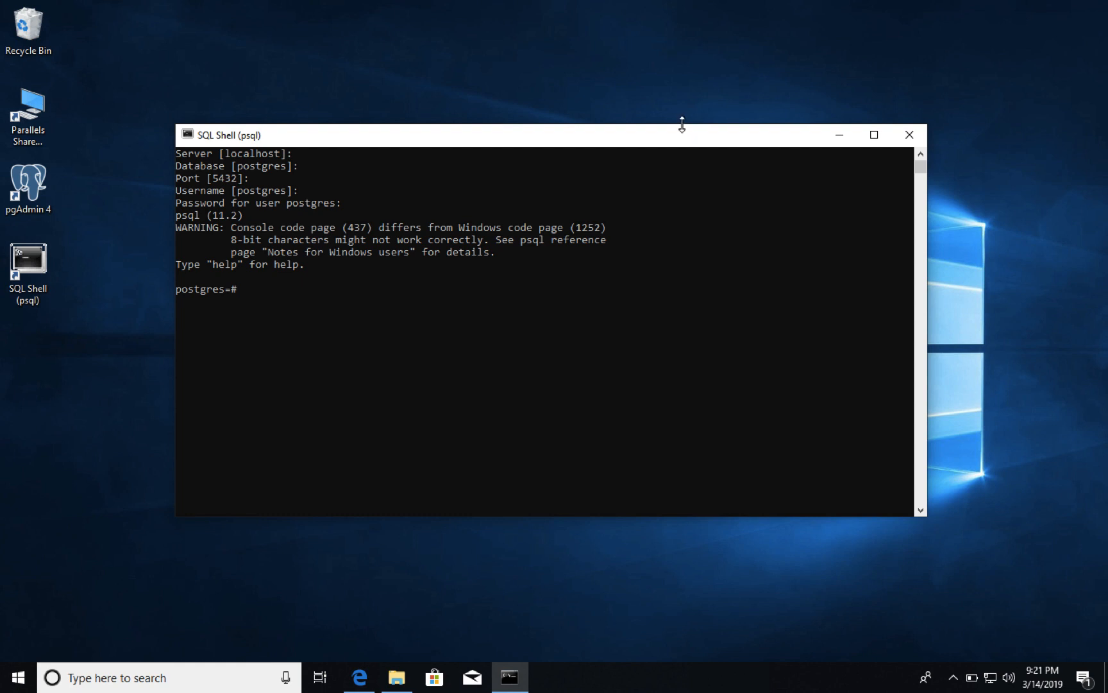
pyautogui.moveTo(667, 149)
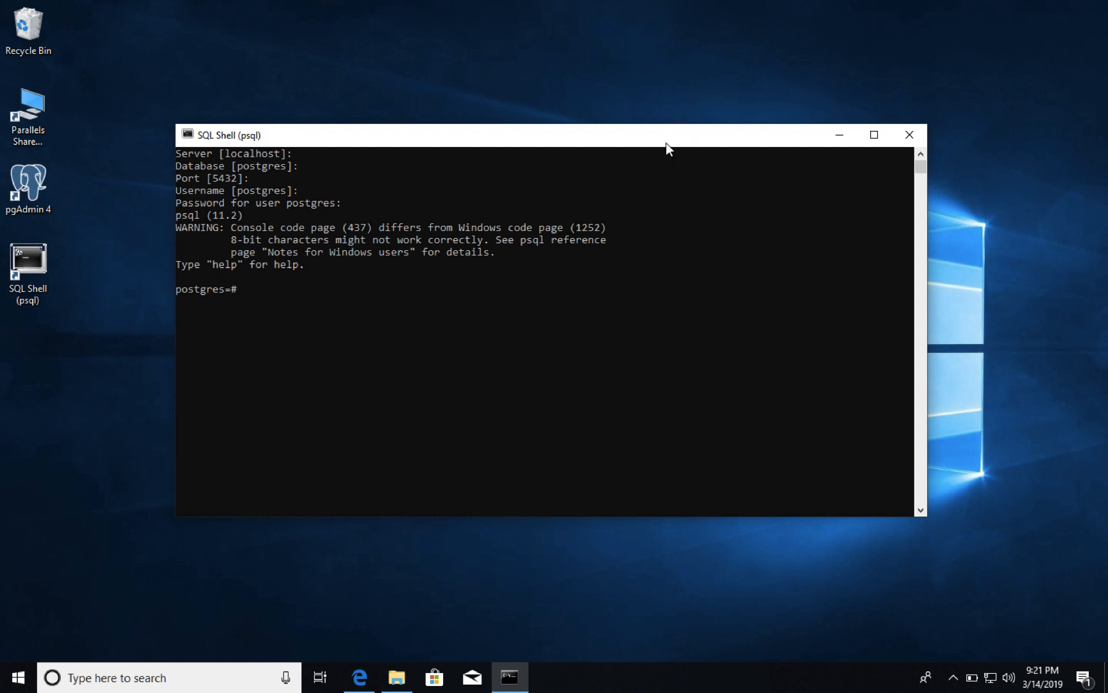